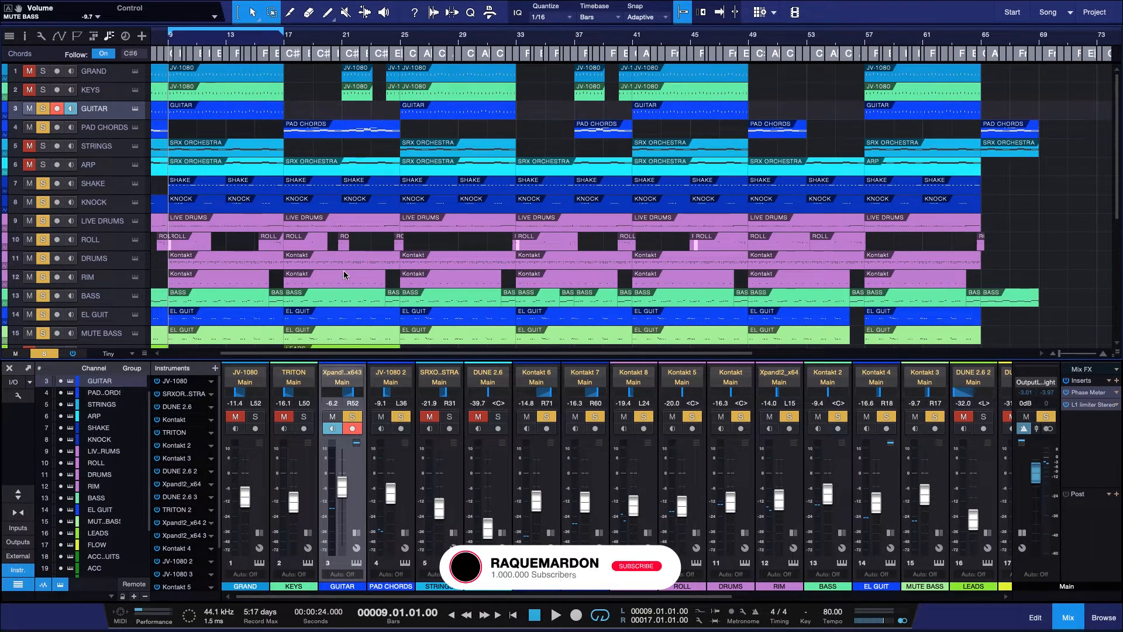
pyautogui.moveTo(653, 566)
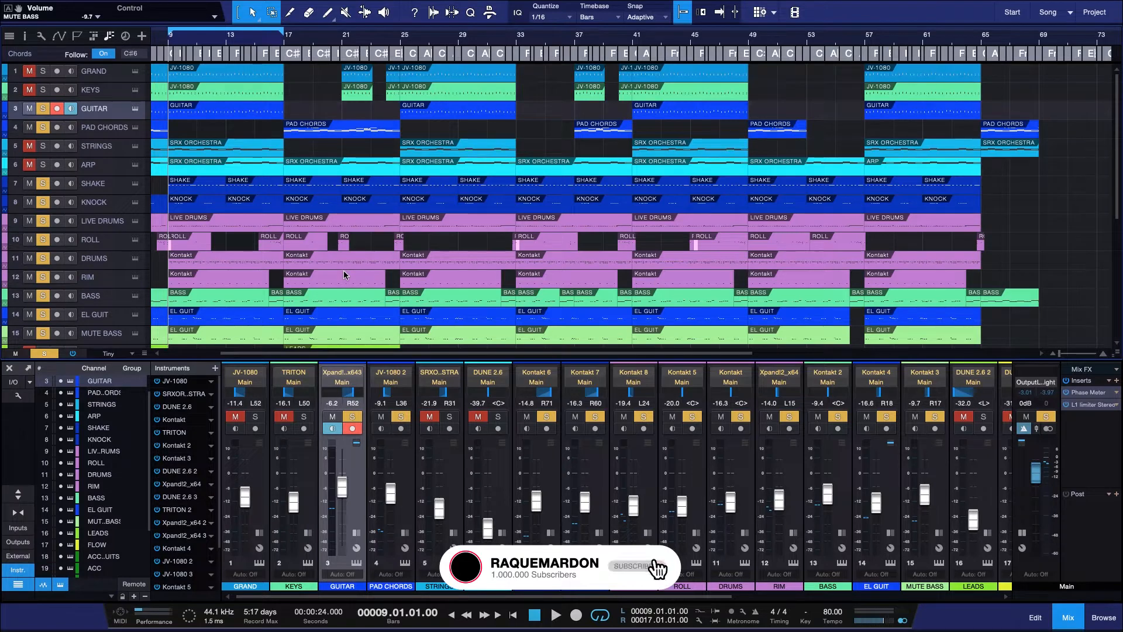
# Step: Close the mixer console so the full track list fills the screen
pyautogui.click(635, 566)
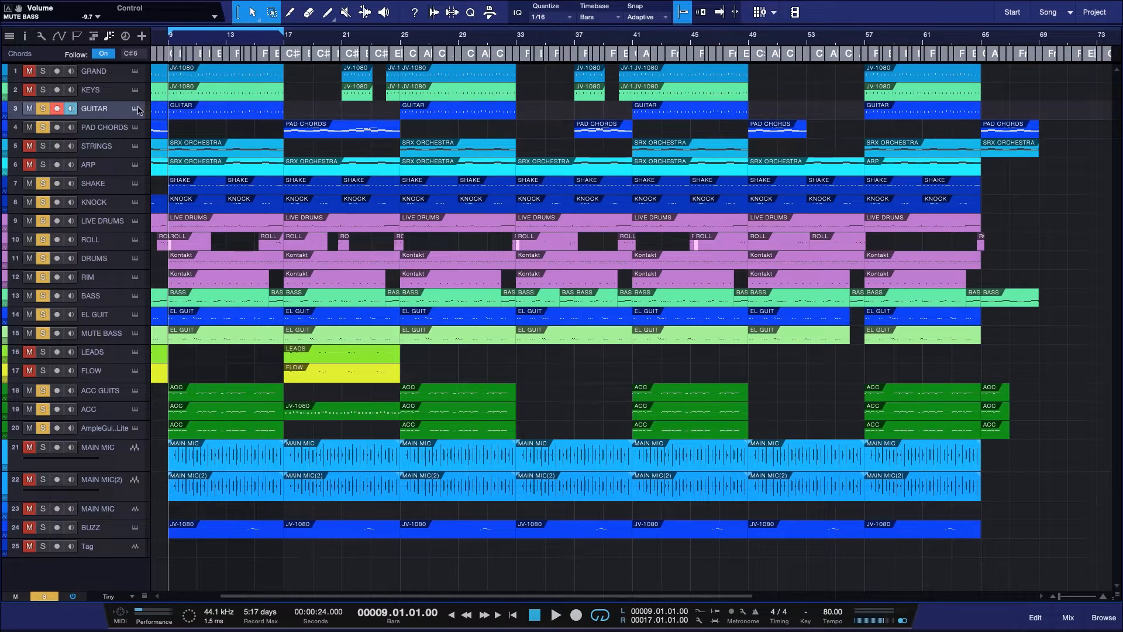
pyautogui.moveTo(128, 125)
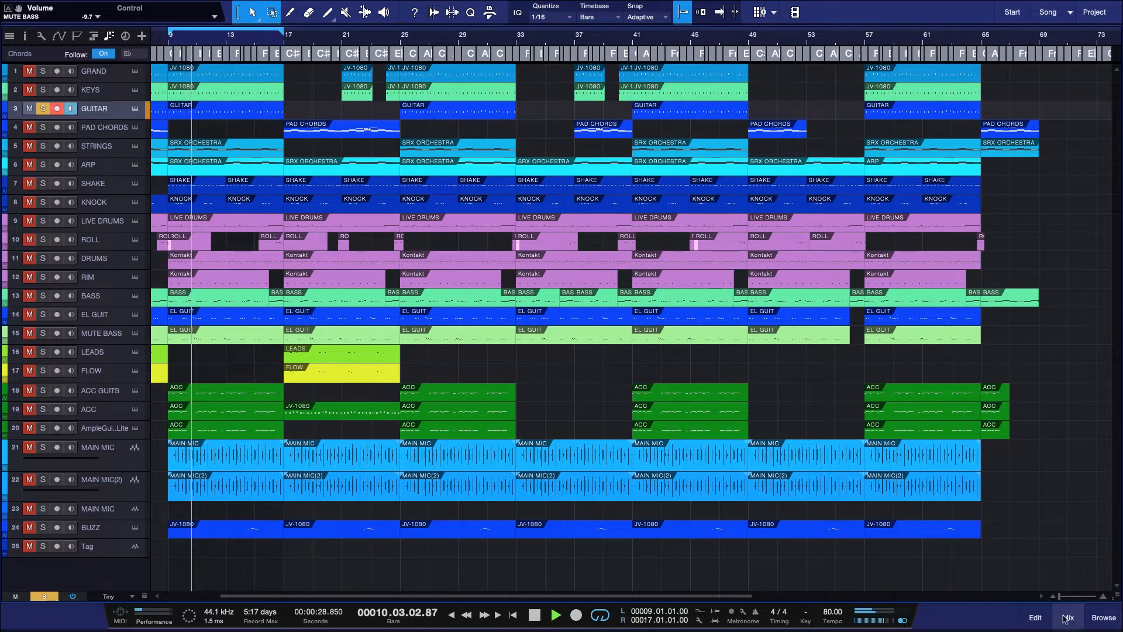
# Step: Show the mixer console again using the Mix button at bottom right
pyautogui.click(1068, 616)
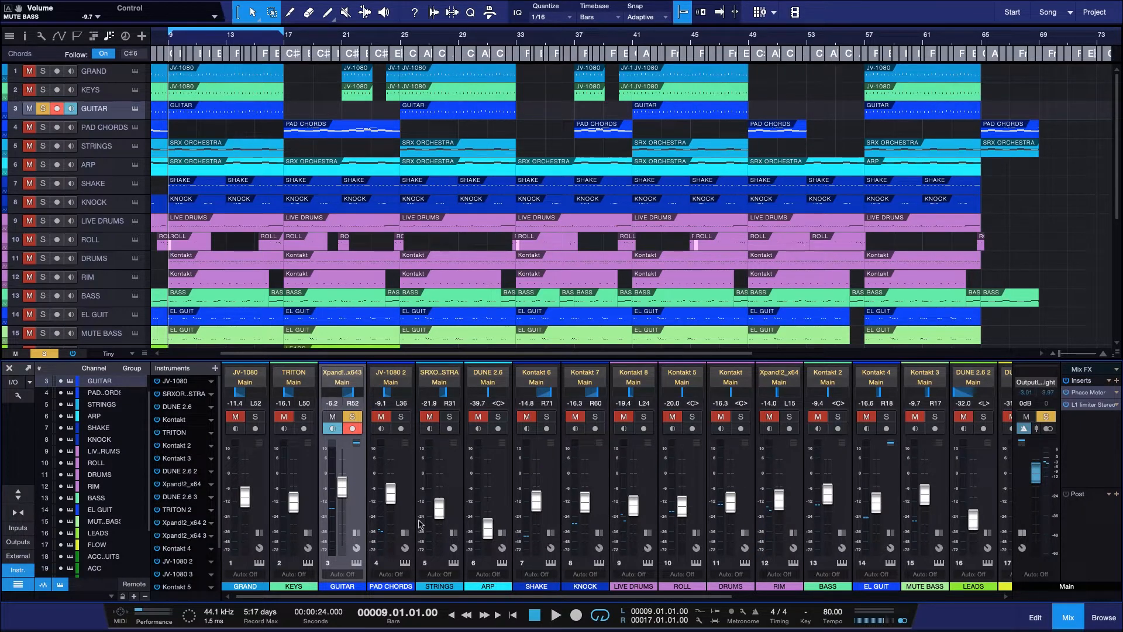
pyautogui.moveTo(953, 571)
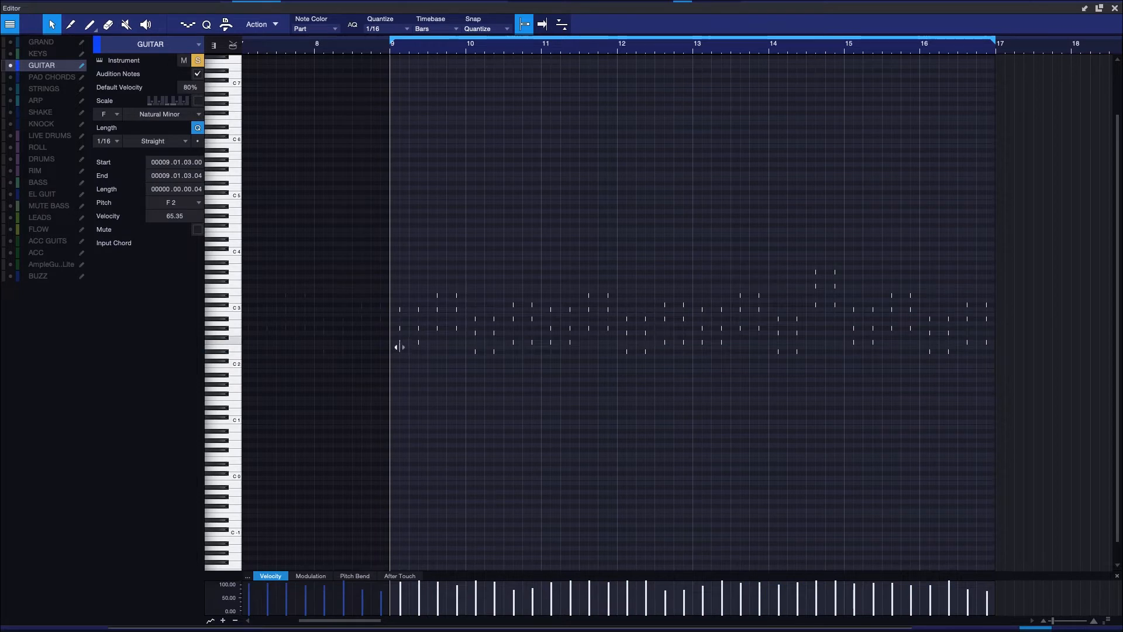
pyautogui.moveTo(398, 346)
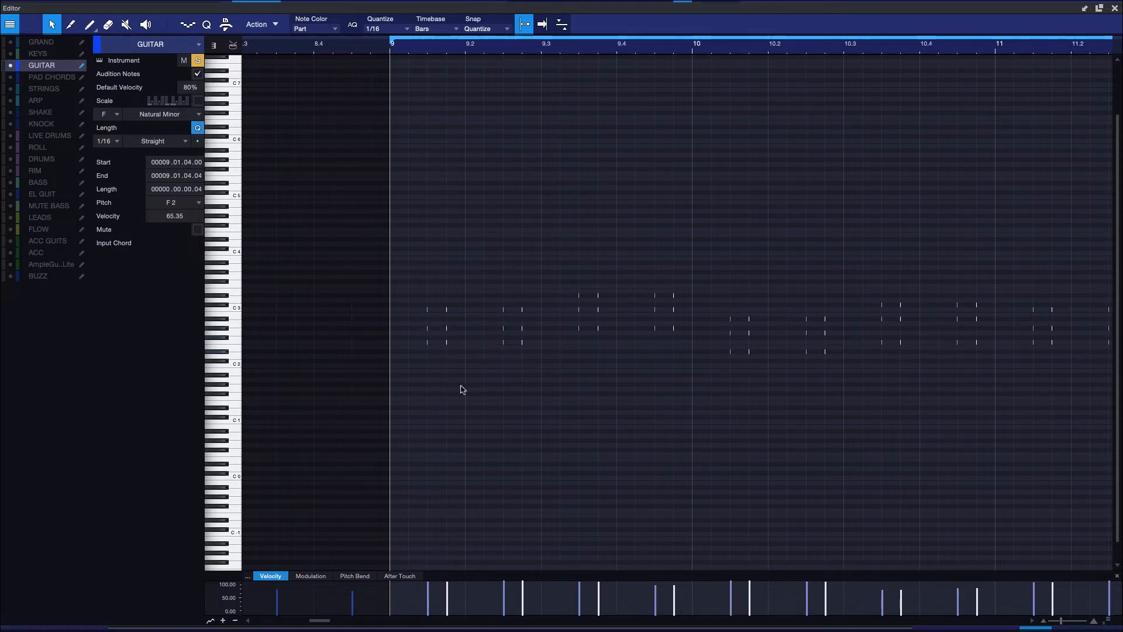
# Step: Select a range of off-beat GUITAR notes in the note editor for velocity lowering
pyautogui.moveTo(451, 594); pyautogui.dragTo(451, 603)
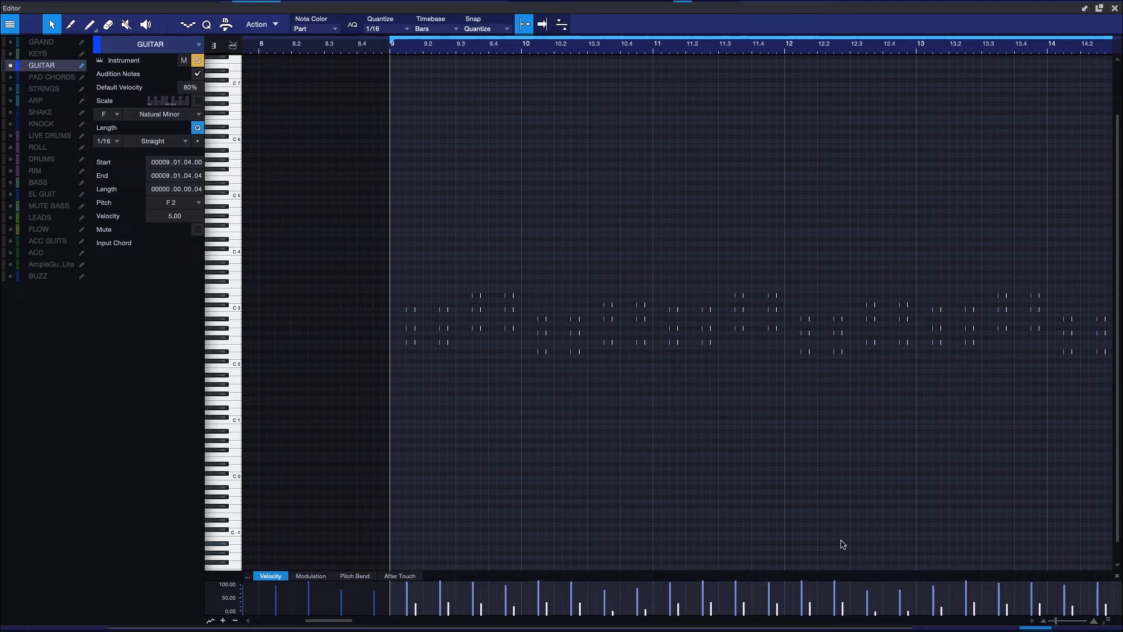
pyautogui.moveTo(810, 602)
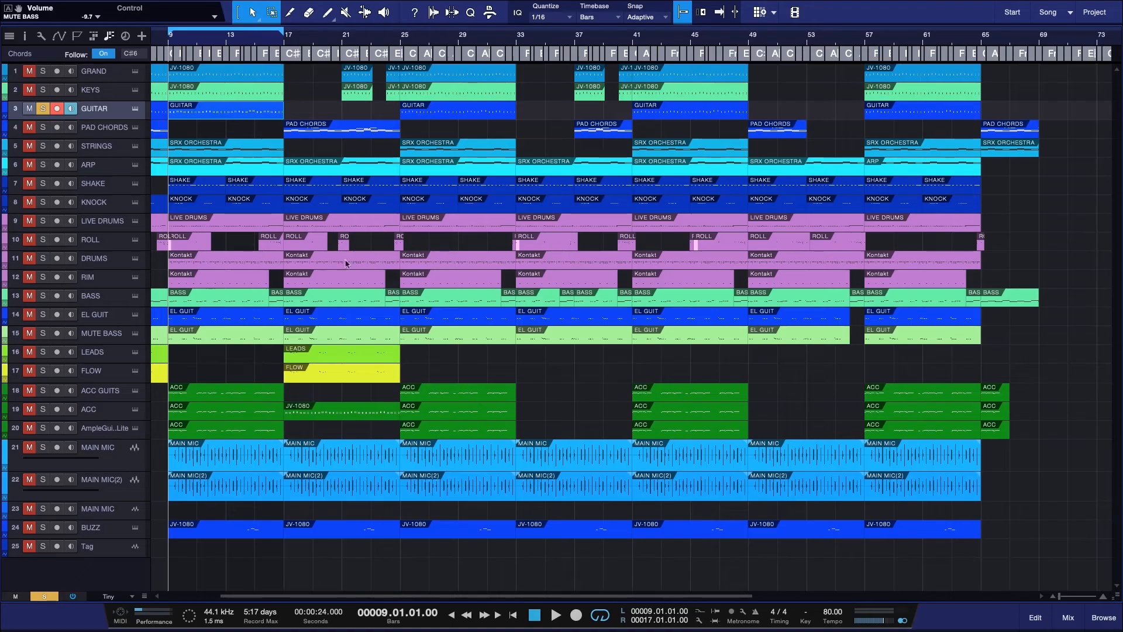
# Step: Select the SHAKE through MUTE BASS channels in the mixer and lower their faders
pyautogui.click(1066, 617)
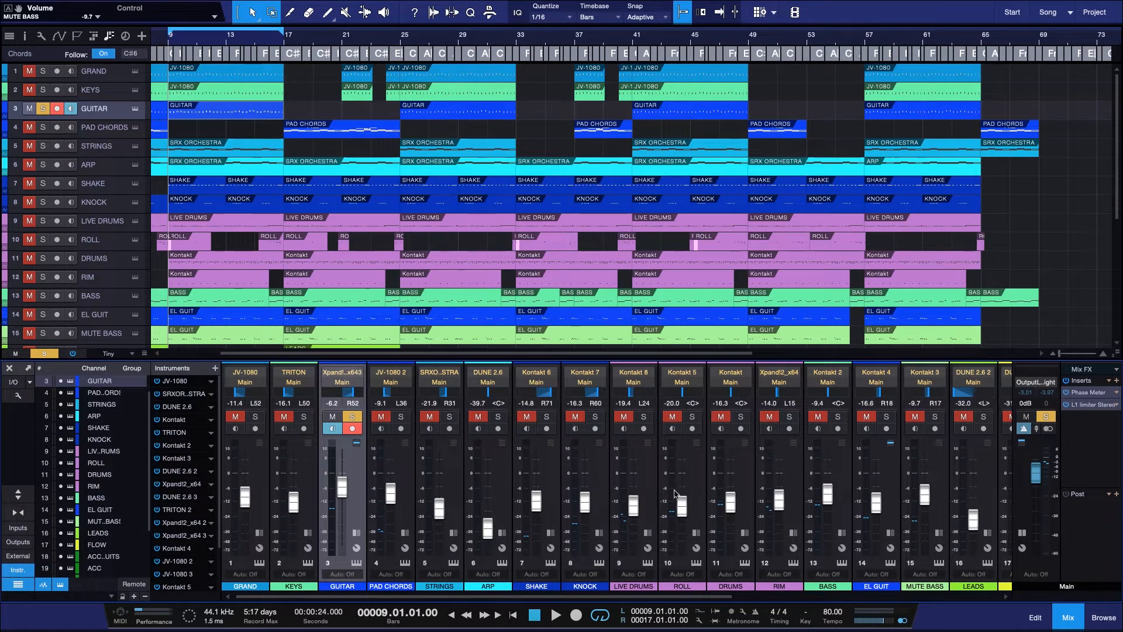
pyautogui.click(546, 416)
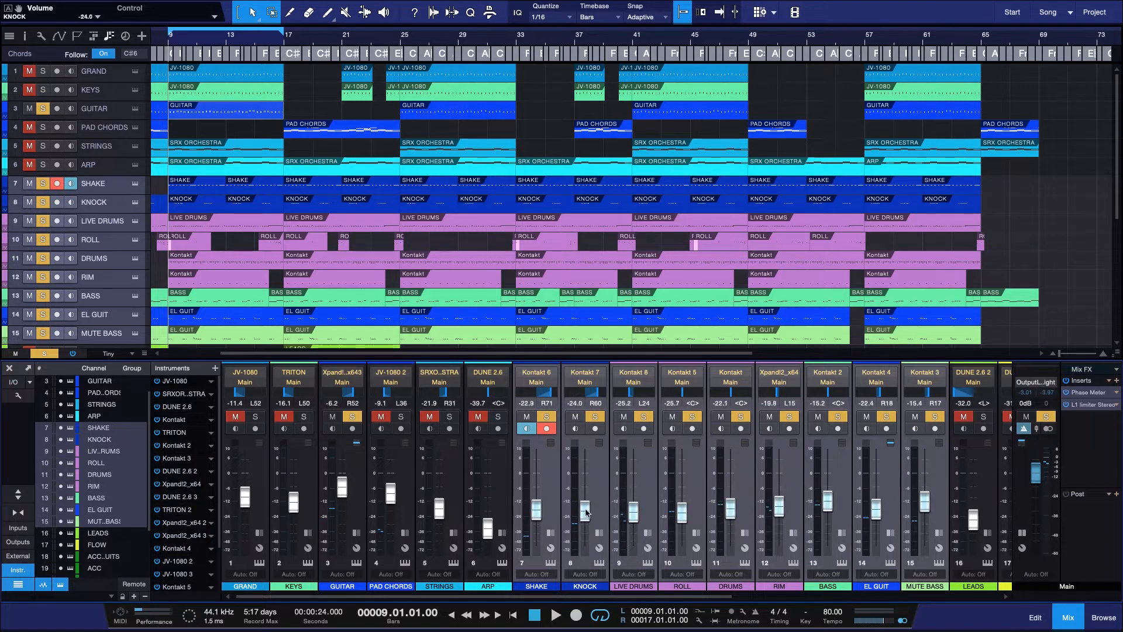
pyautogui.click(555, 615)
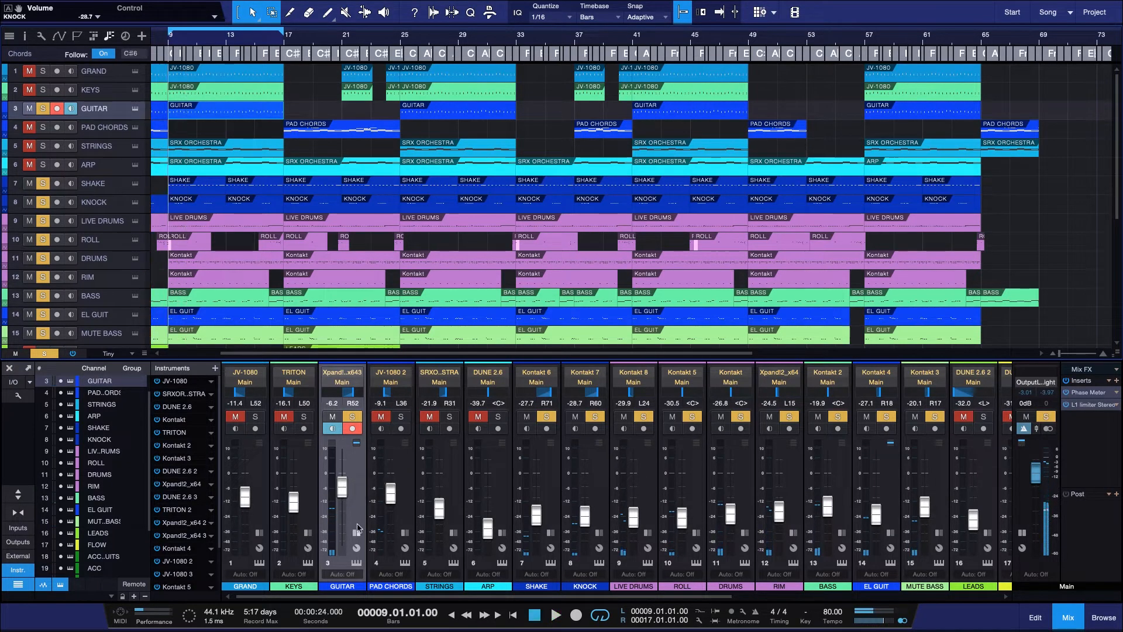
# Step: Scroll the mixer right and add a new FX channel, FX 1
pyautogui.hscroll(3)
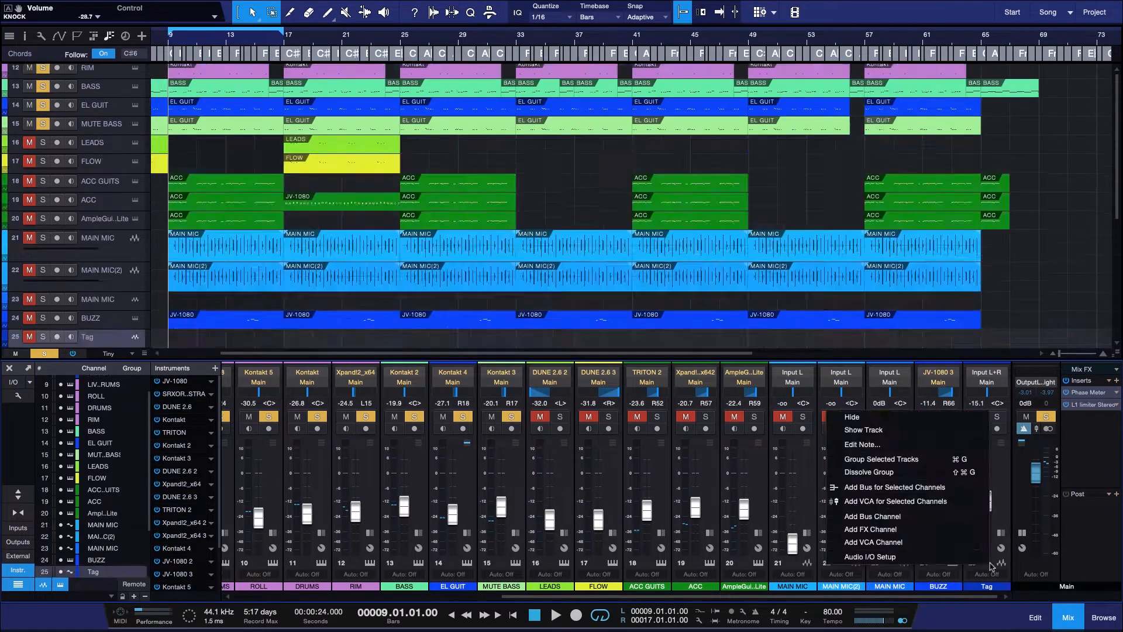
pyautogui.moveTo(922, 529)
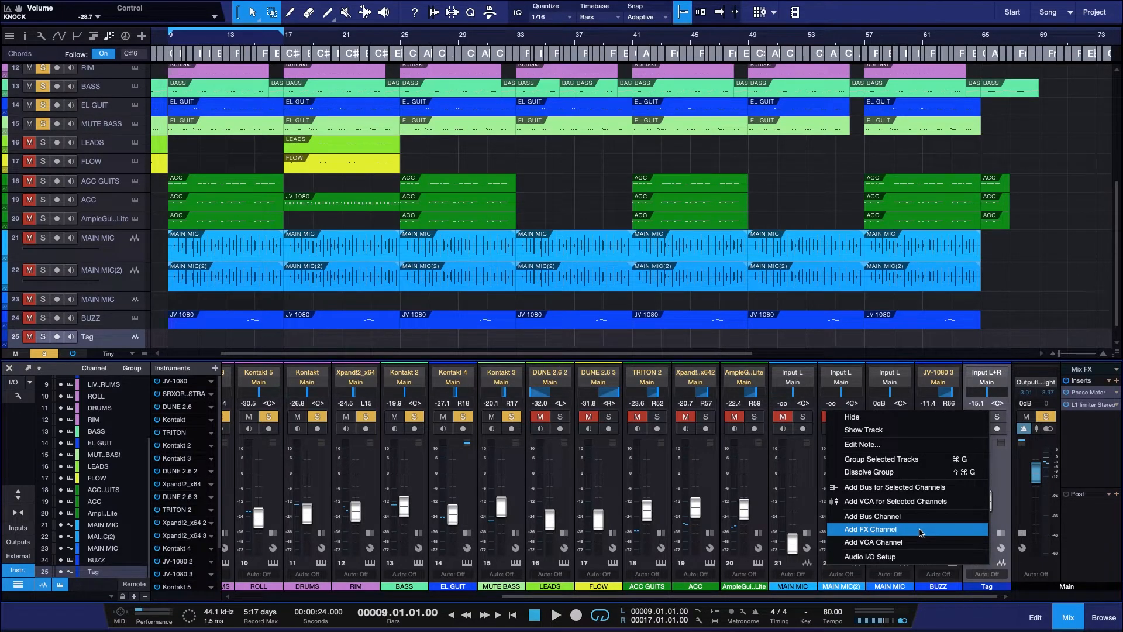
pyautogui.click(871, 529)
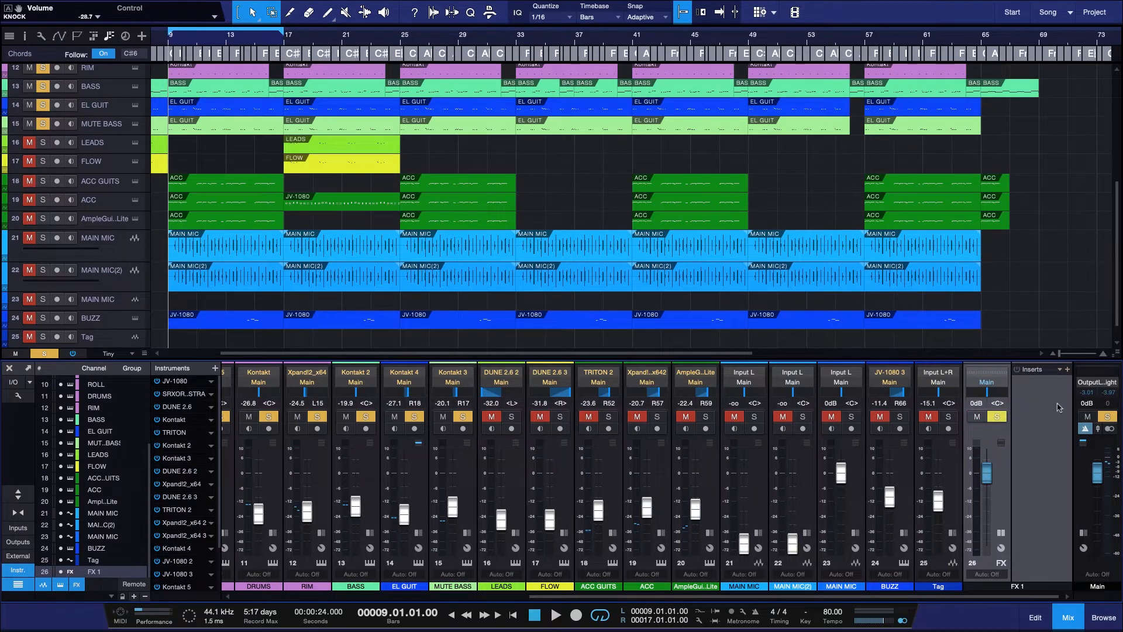
# Step: Search FX 1's Inserts browser for 'del' to load H-Delay Stereo
pyautogui.click(1066, 369)
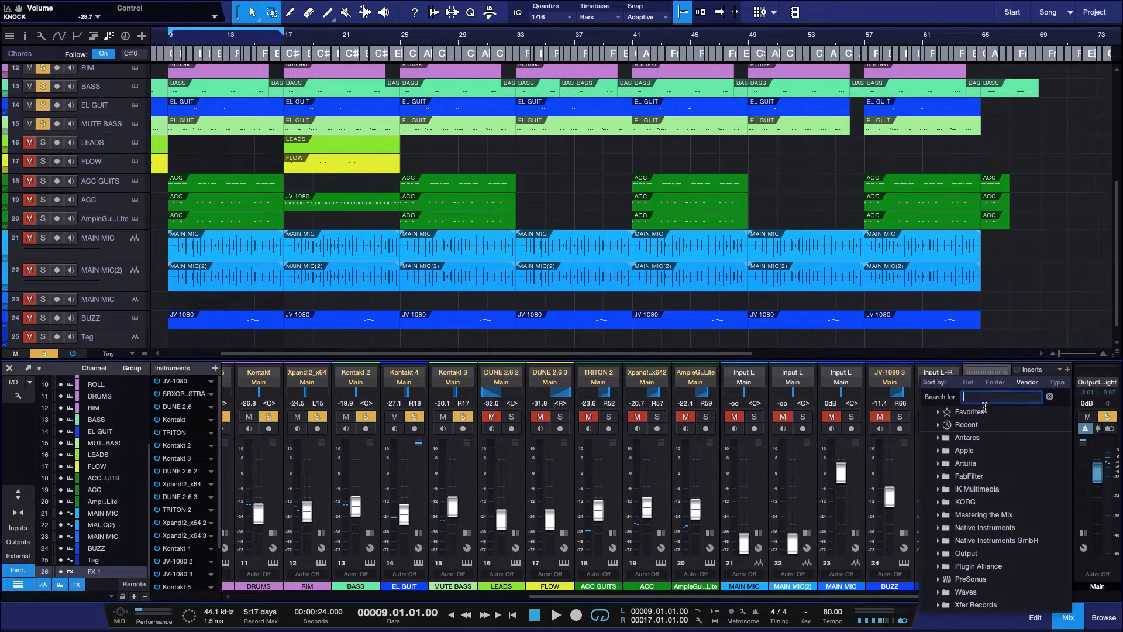
pyautogui.write('d')
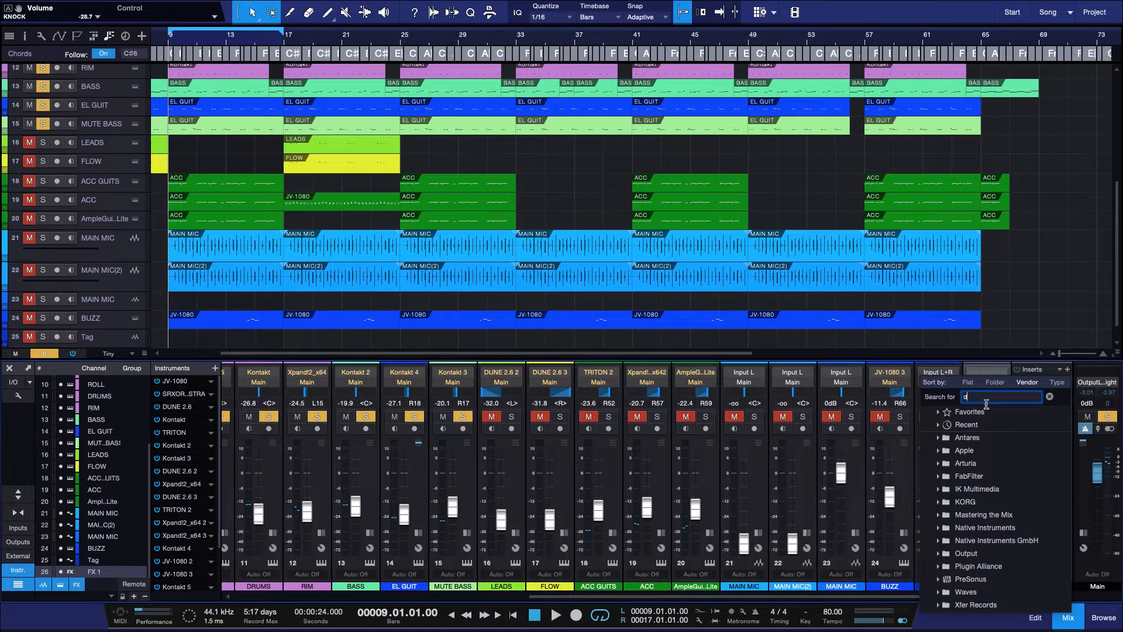
pyautogui.write('el')
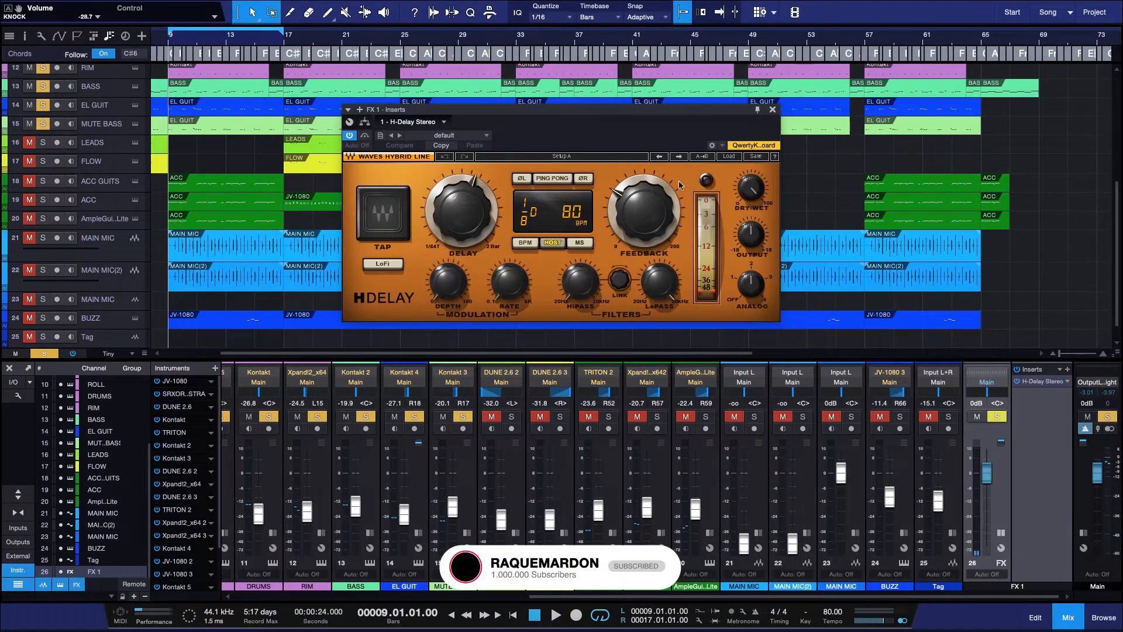
# Step: Load H-Delay's Classics PingPong preset, then apply the Full Reset preset
pyautogui.click(772, 109)
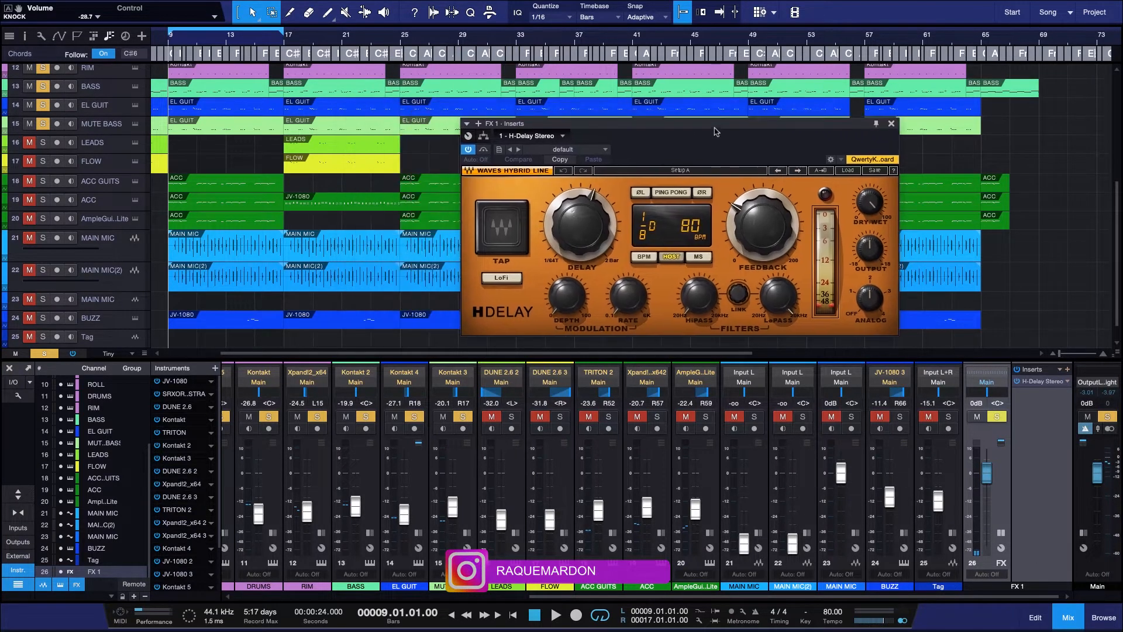
pyautogui.click(847, 169)
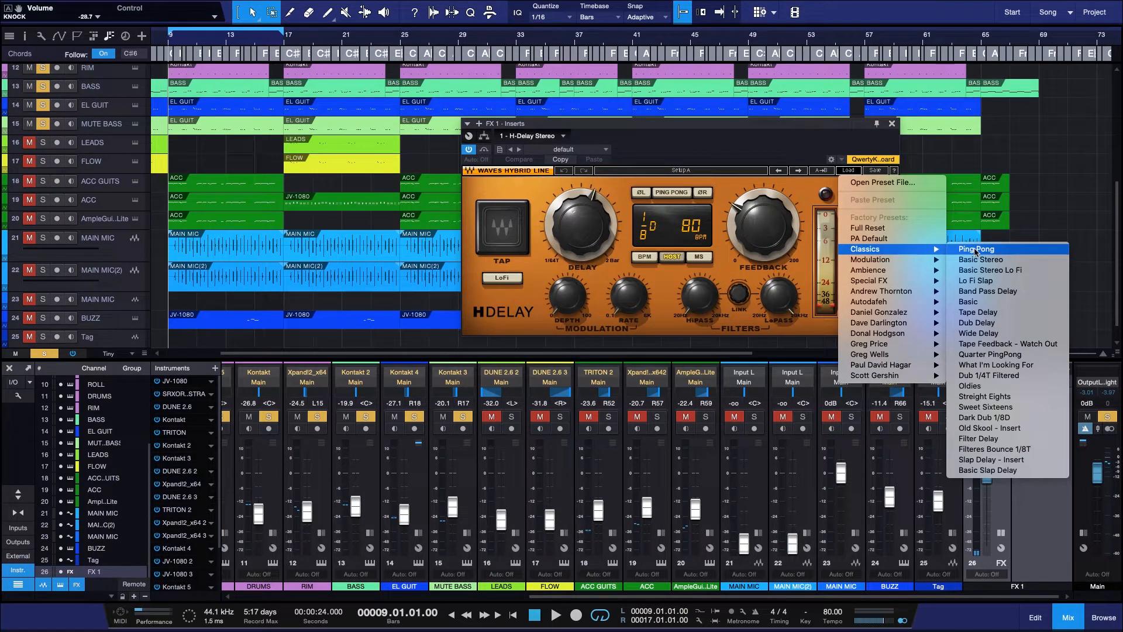
pyautogui.click(975, 248)
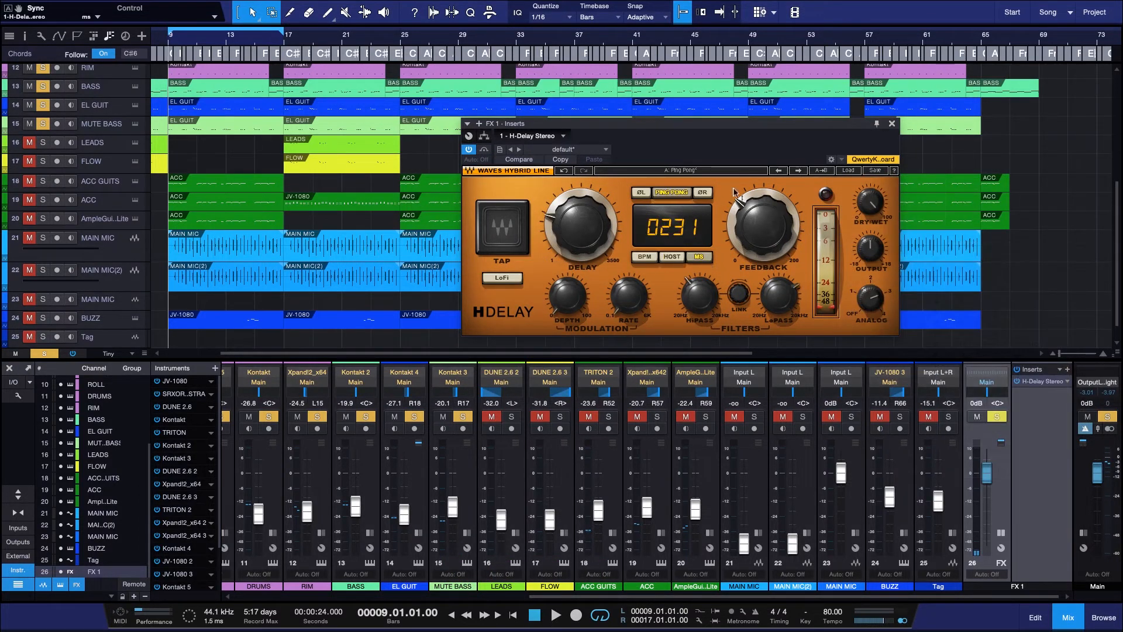
pyautogui.click(848, 170)
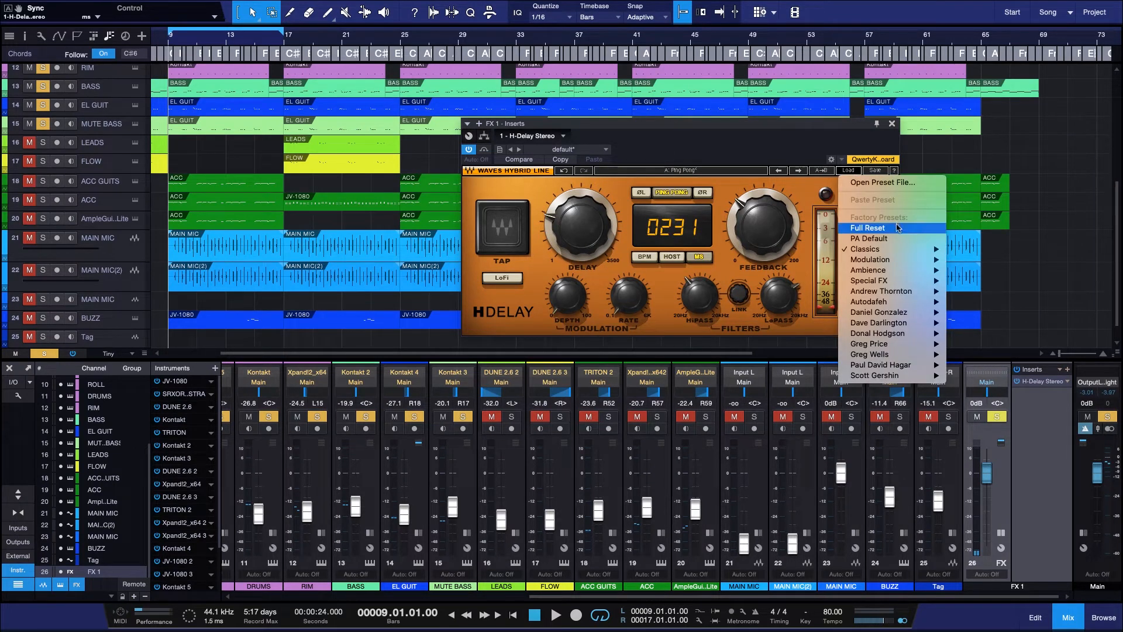
pyautogui.click(867, 227)
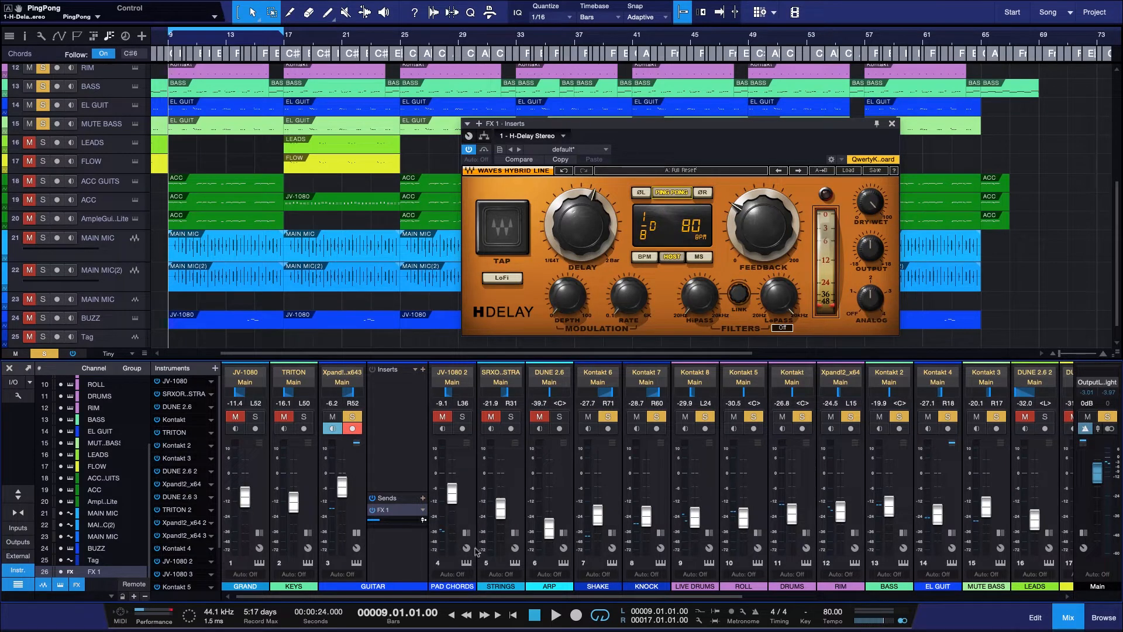
pyautogui.moveTo(410, 485)
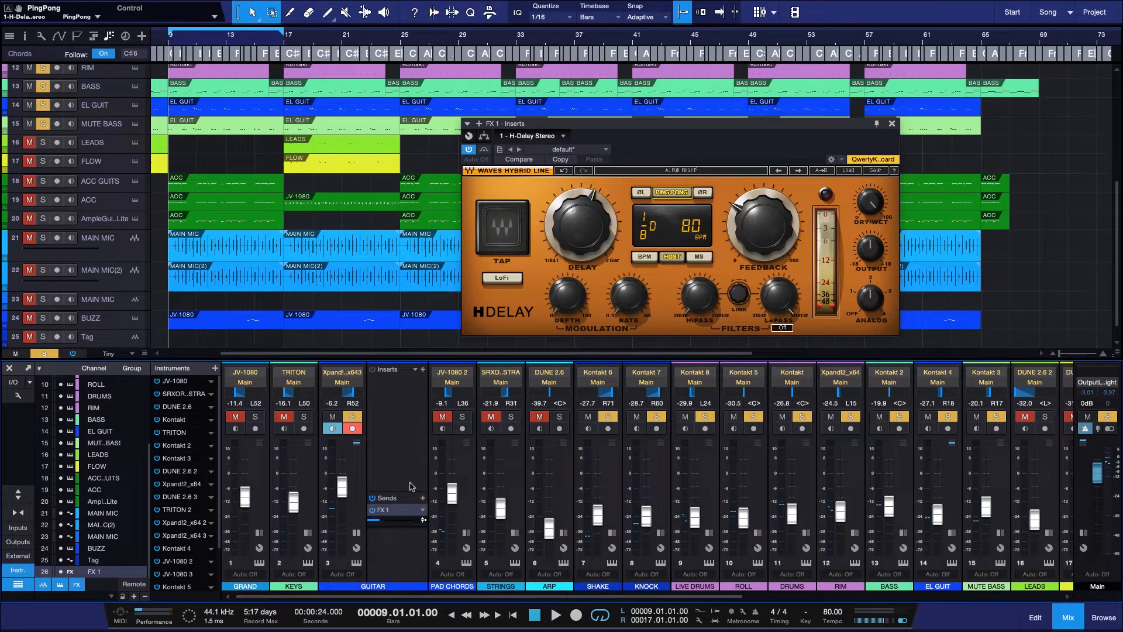
# Step: Sync H-Delay to host tempo with a 1/32 delay time and feedback at 30
pyautogui.click(557, 615)
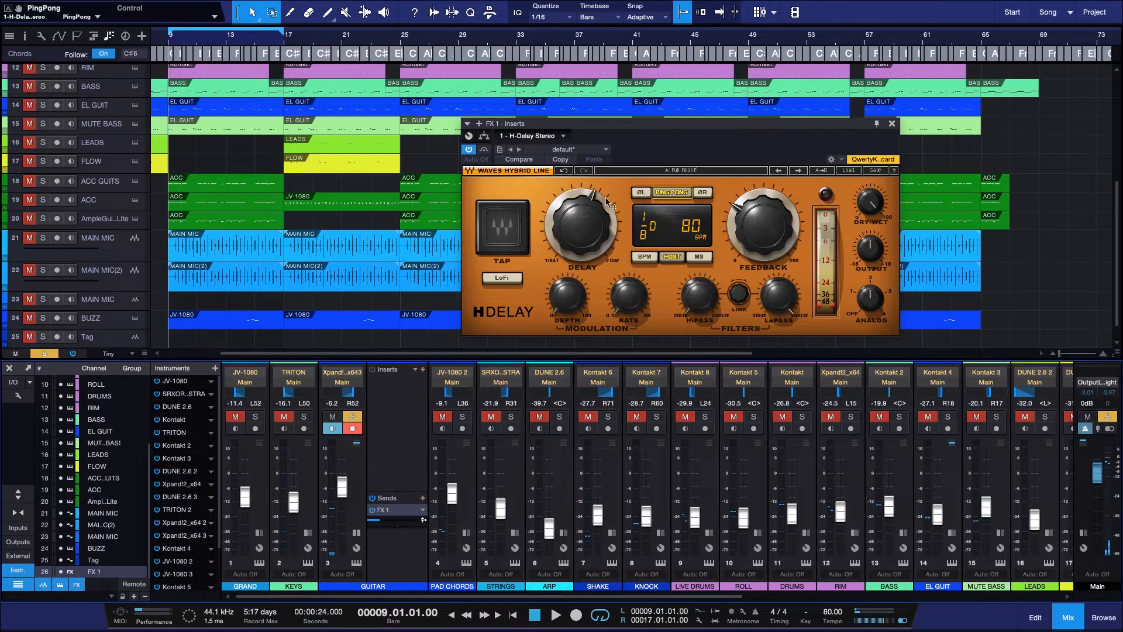
pyautogui.moveTo(584, 226); pyautogui.dragTo(594, 240)
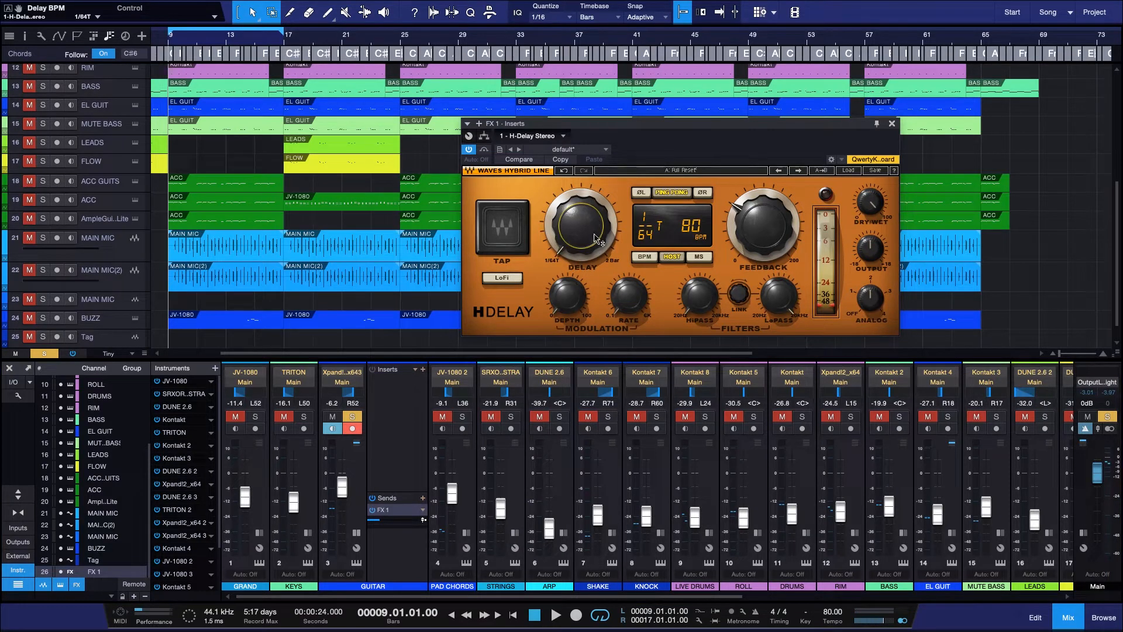
pyautogui.moveTo(593, 238)
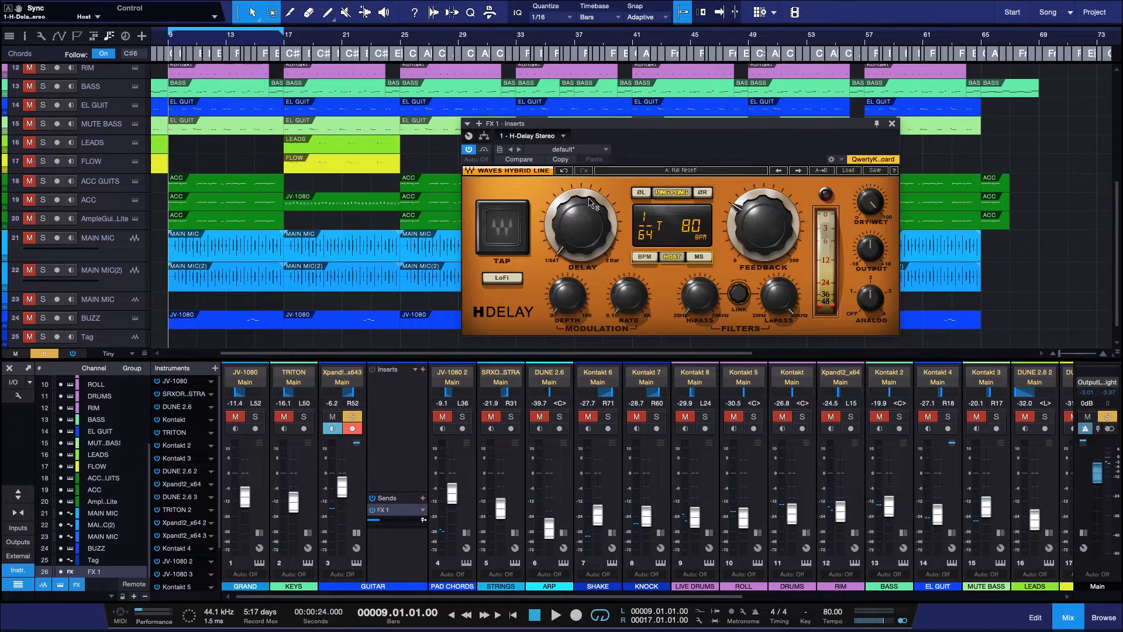
pyautogui.click(762, 224)
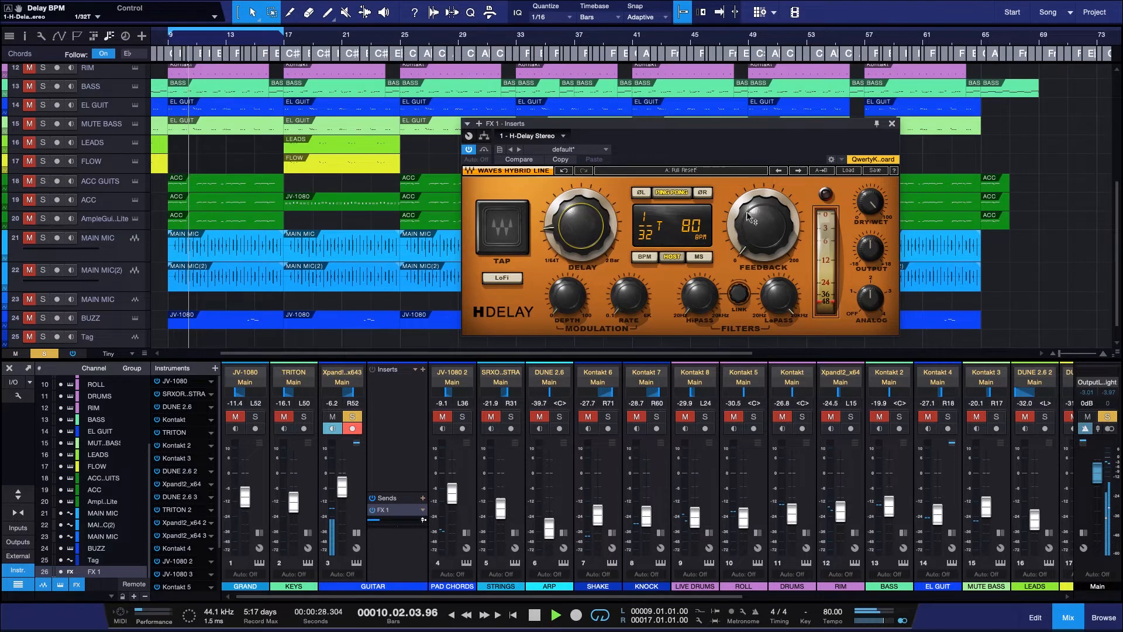
pyautogui.moveTo(763, 224); pyautogui.dragTo(763, 229)
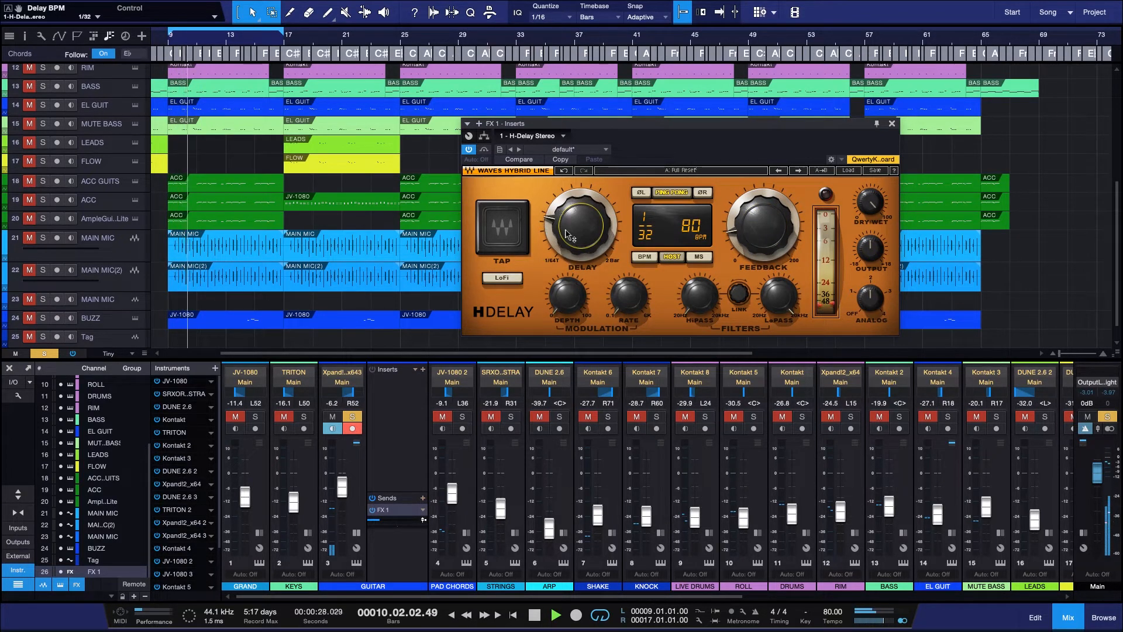
pyautogui.moveTo(580, 236); pyautogui.dragTo(580, 218)
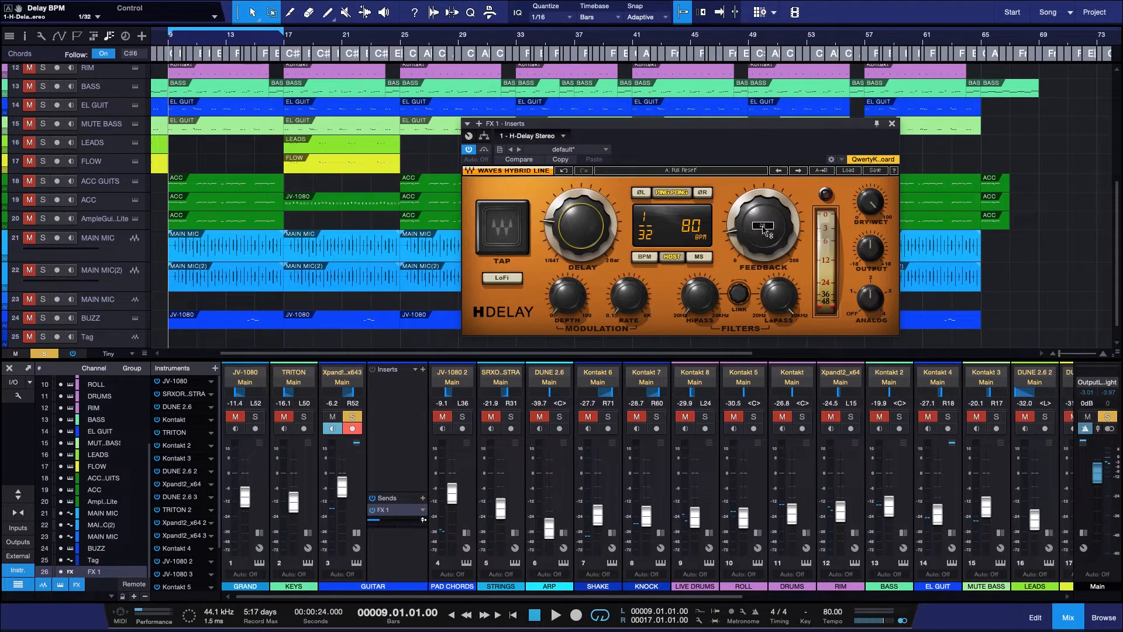
pyautogui.moveTo(762, 226); pyautogui.dragTo(762, 229)
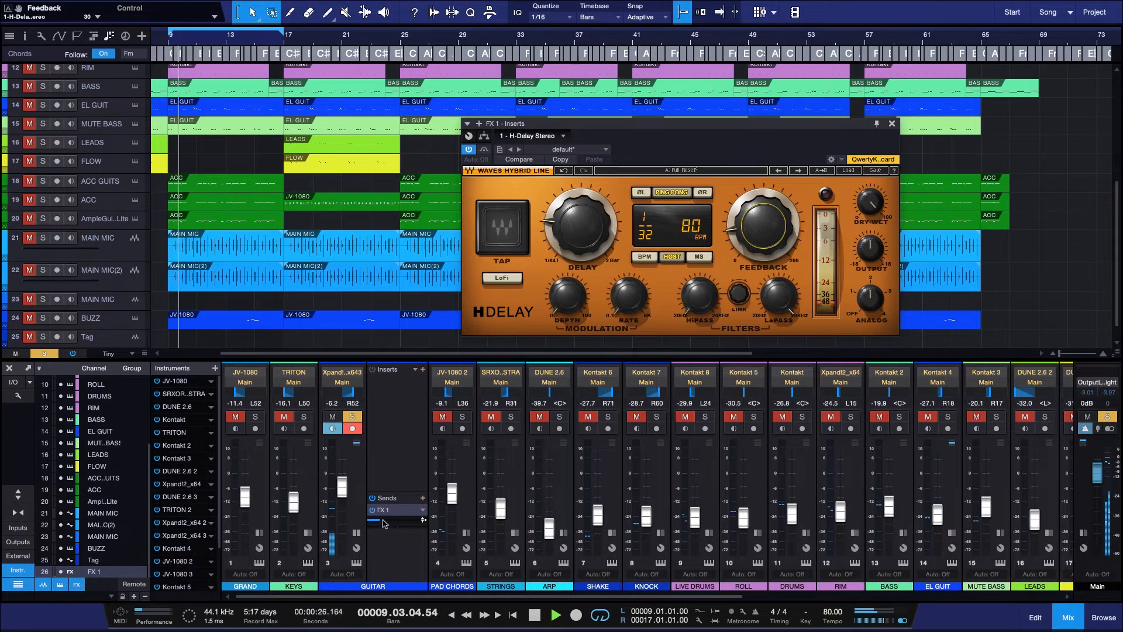
# Step: Adjust the GUITAR channel's FX 1 send level until it settles at -24.5 dB
pyautogui.moveTo(380, 520); pyautogui.dragTo(373, 521)
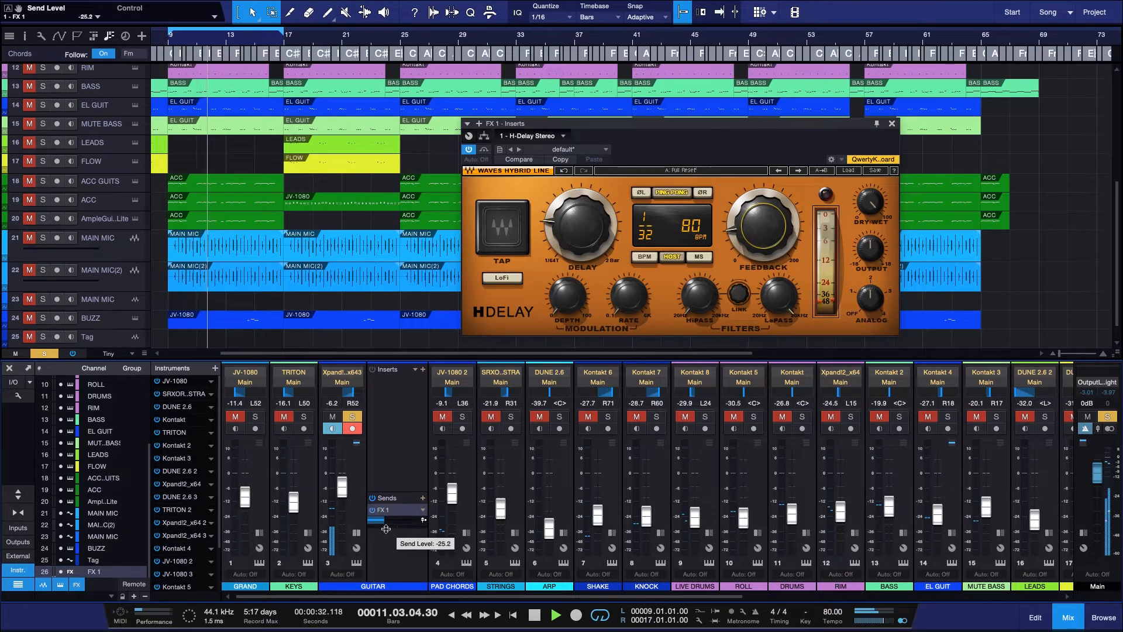
pyautogui.moveTo(373, 523); pyautogui.dragTo(372, 520)
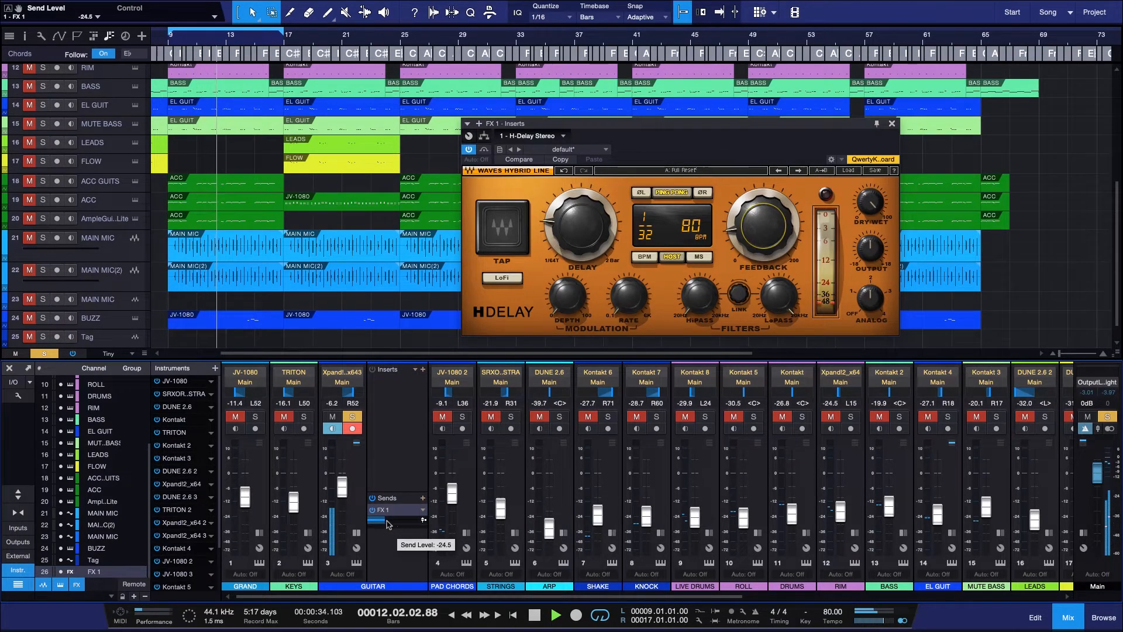
pyautogui.moveTo(373, 521); pyautogui.dragTo(390, 524)
pyautogui.write('rev')
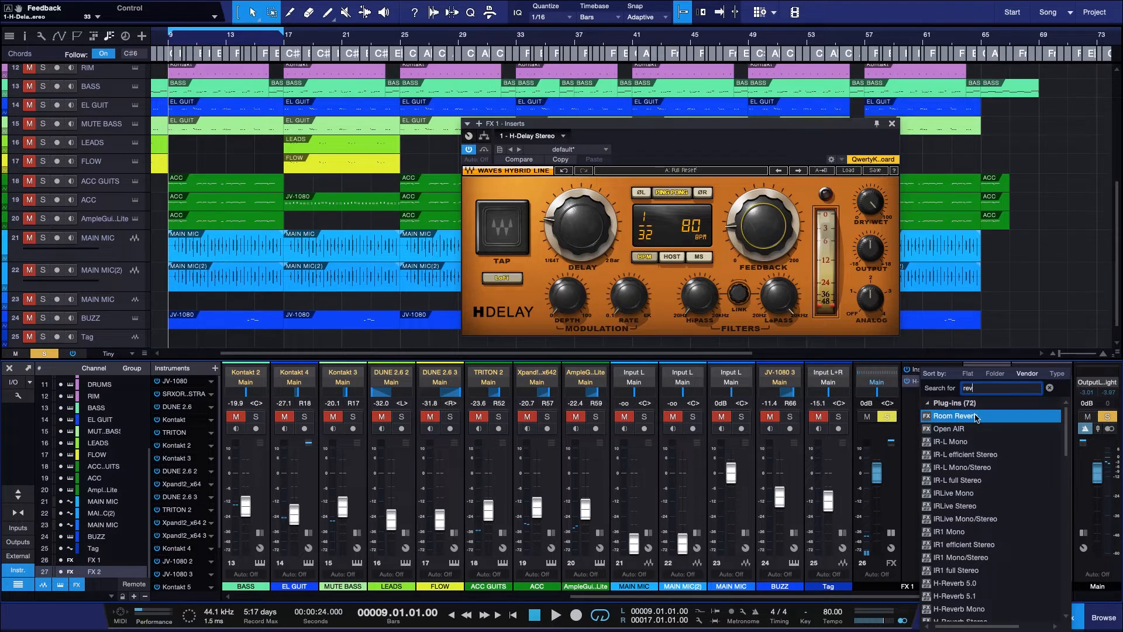
# Step: Load Room Reverb on FX 2 and add a GUITAR send to FX 2 at -28.2 dB
pyautogui.scroll(-3)
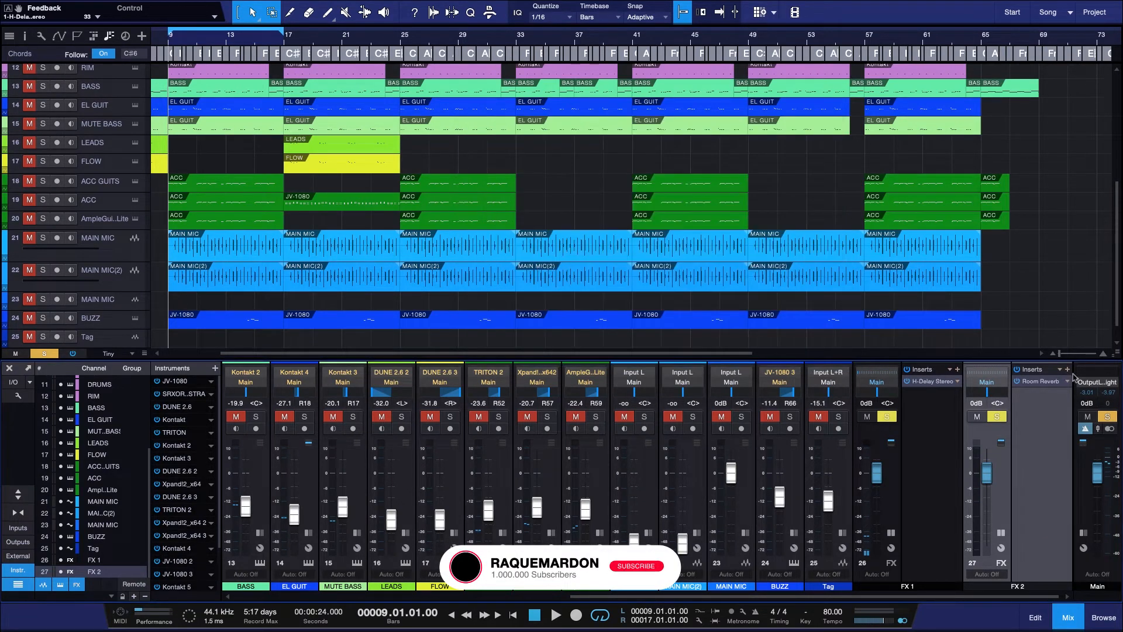
pyautogui.click(635, 565)
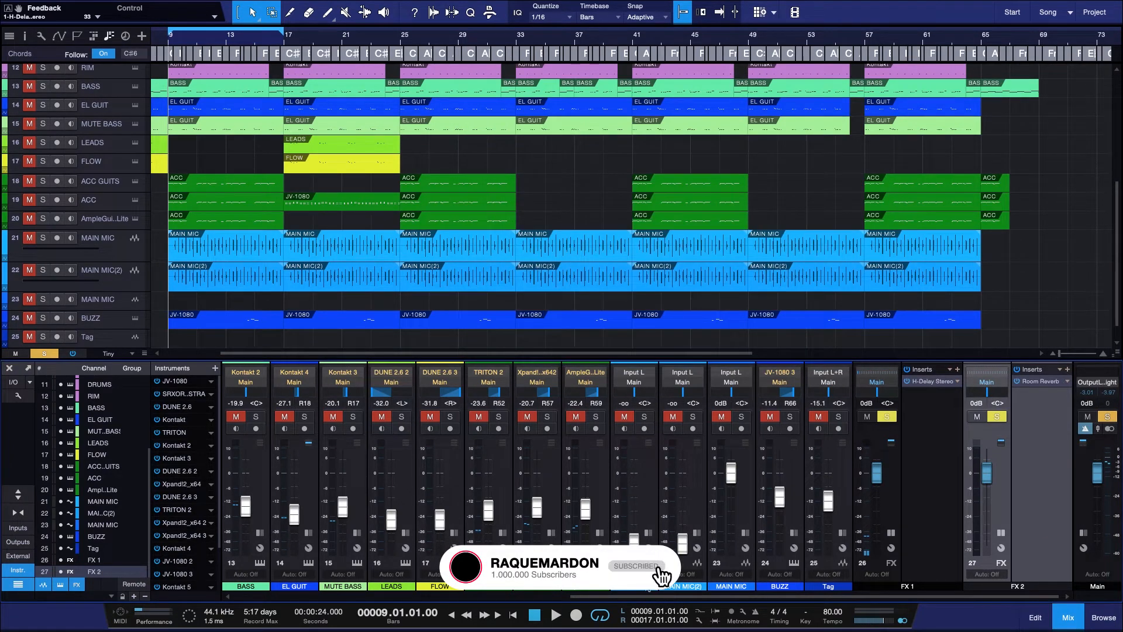
pyautogui.hscroll(-3)
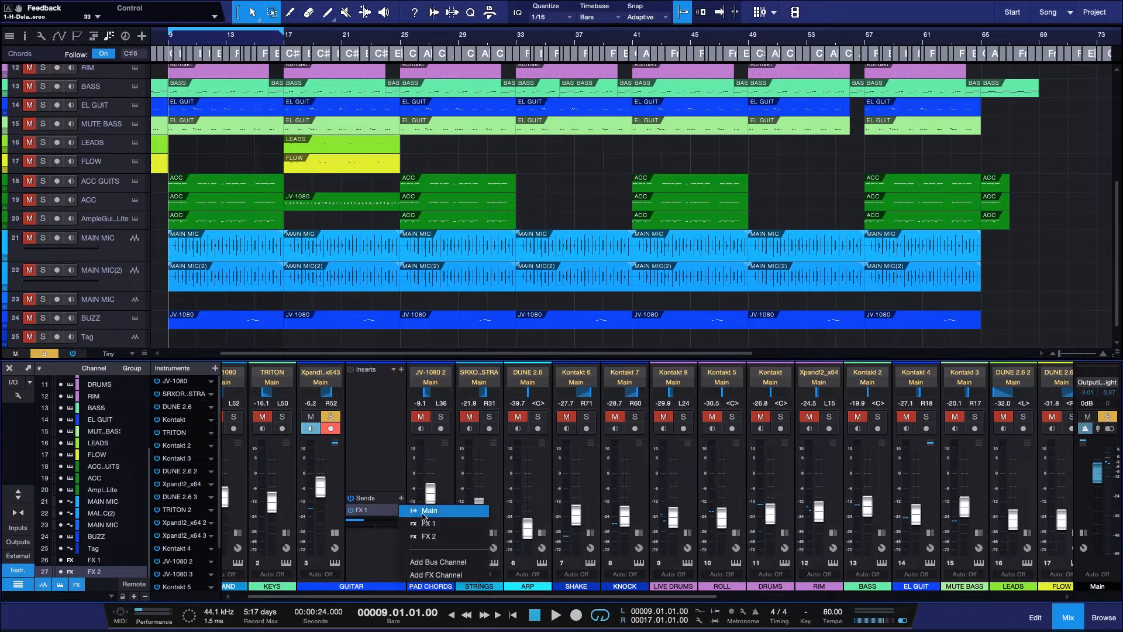
pyautogui.click(427, 535)
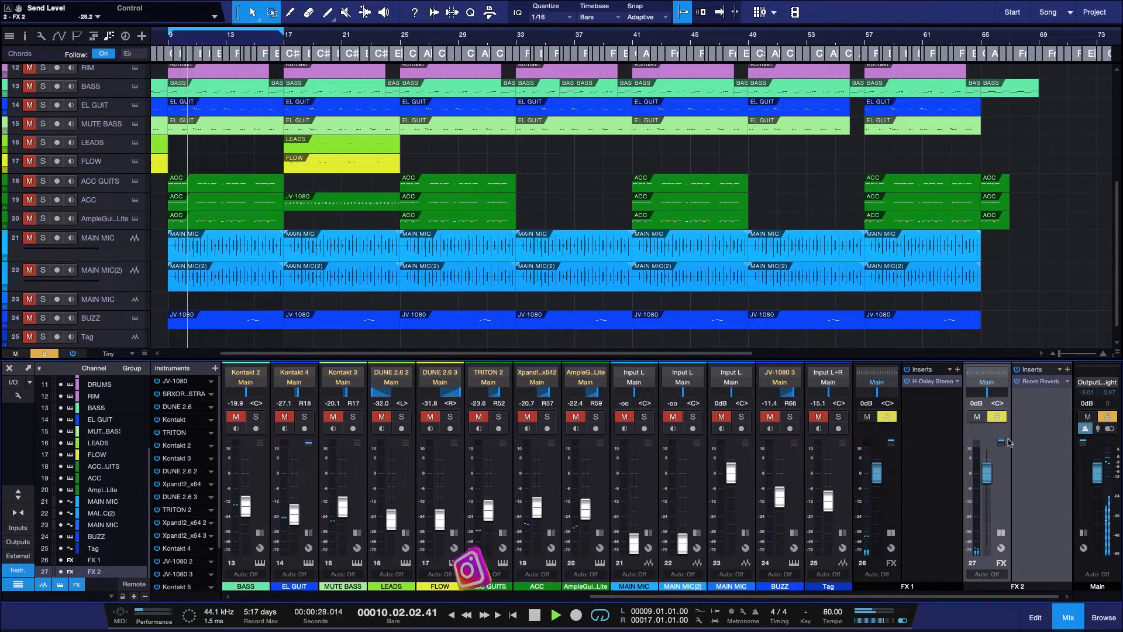
# Step: Load the Vox - Female Bright preset on the FX 2 Room Reverb and adjust the guitar's FX 2 send
pyautogui.click(1039, 380)
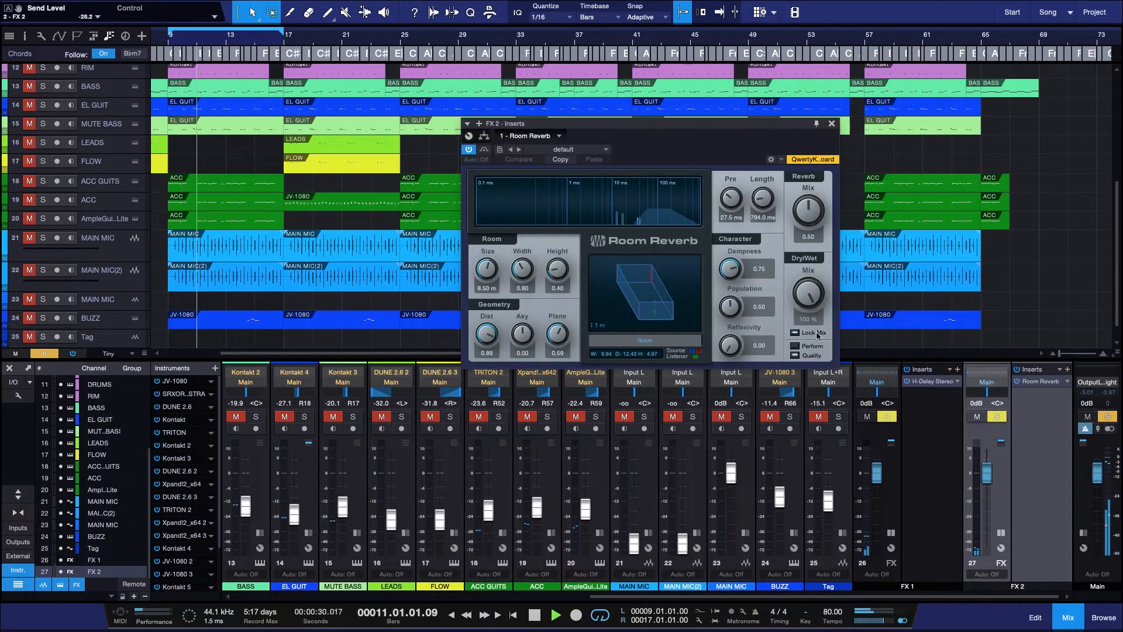
pyautogui.click(596, 150)
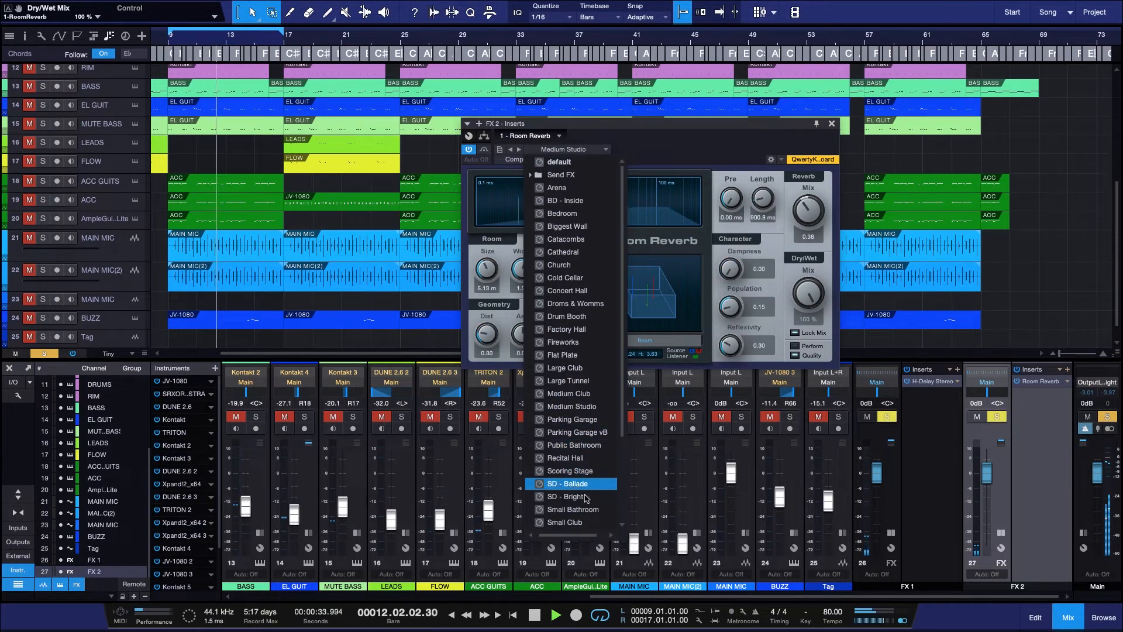
pyautogui.scroll(-3)
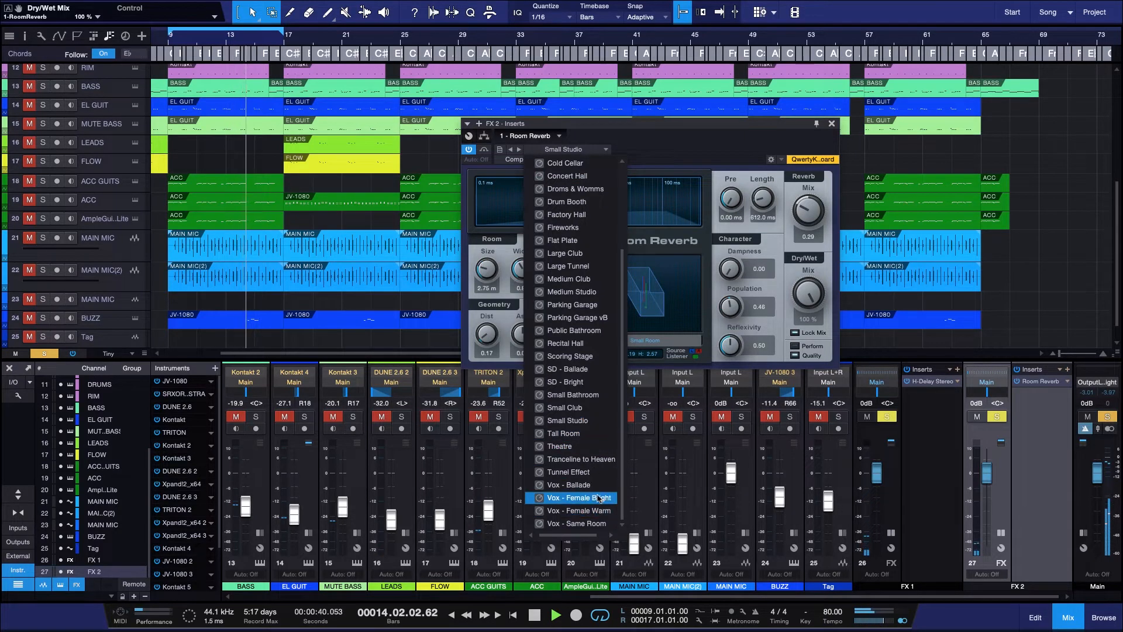
pyautogui.click(577, 497)
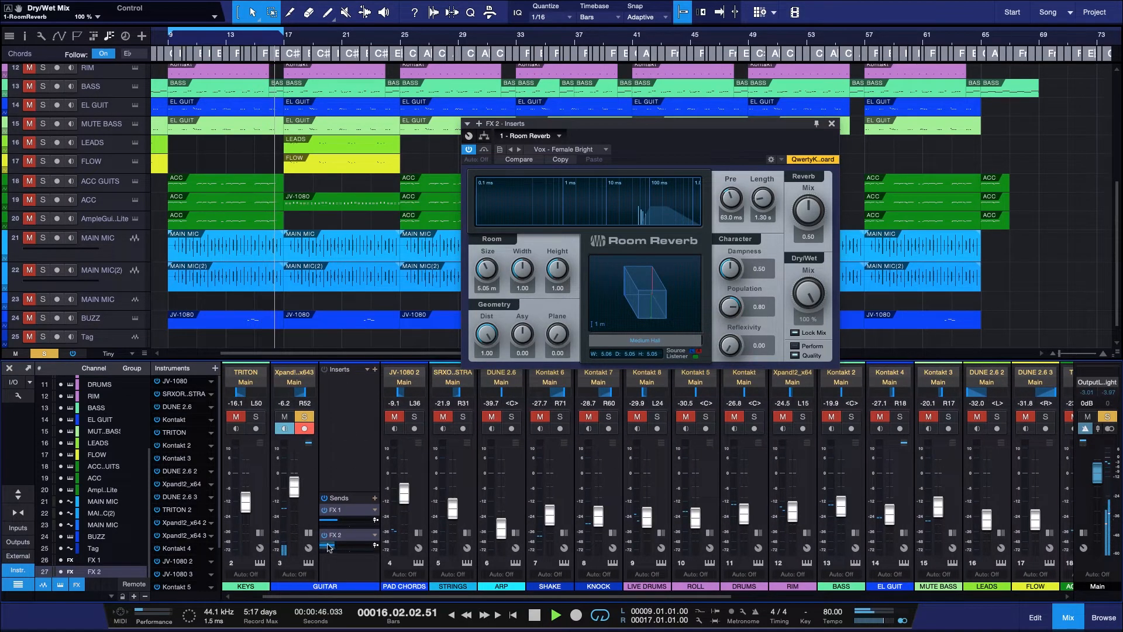
pyautogui.moveTo(330, 546); pyautogui.dragTo(329, 545)
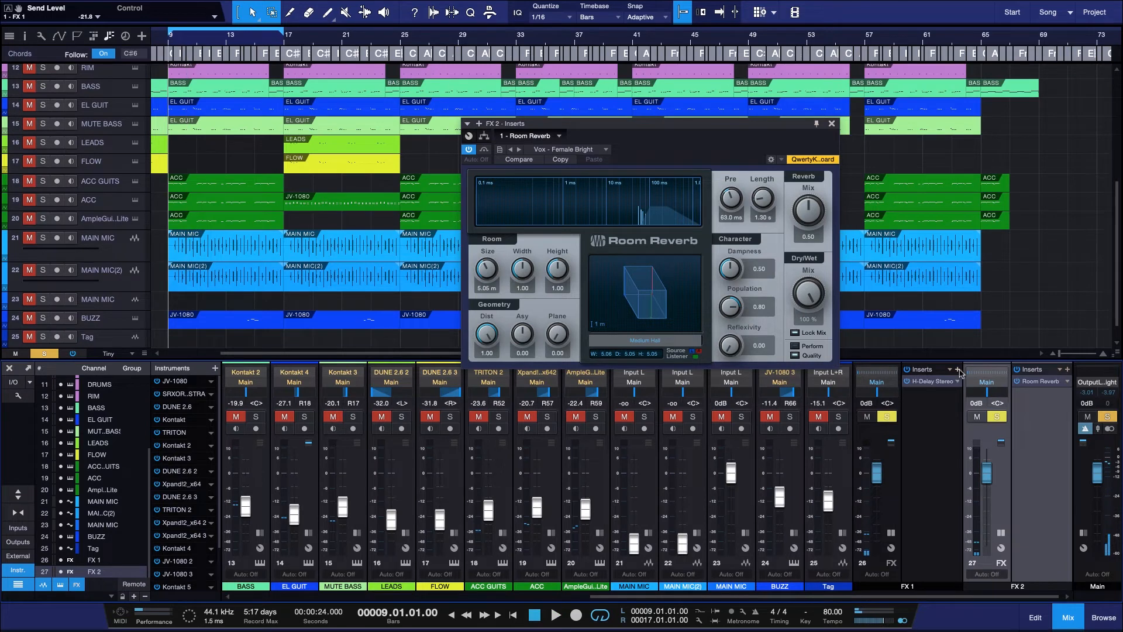
# Step: Close the Room Reverb window and open the plug-in list for the guitar channel's inserts
pyautogui.click(1065, 369)
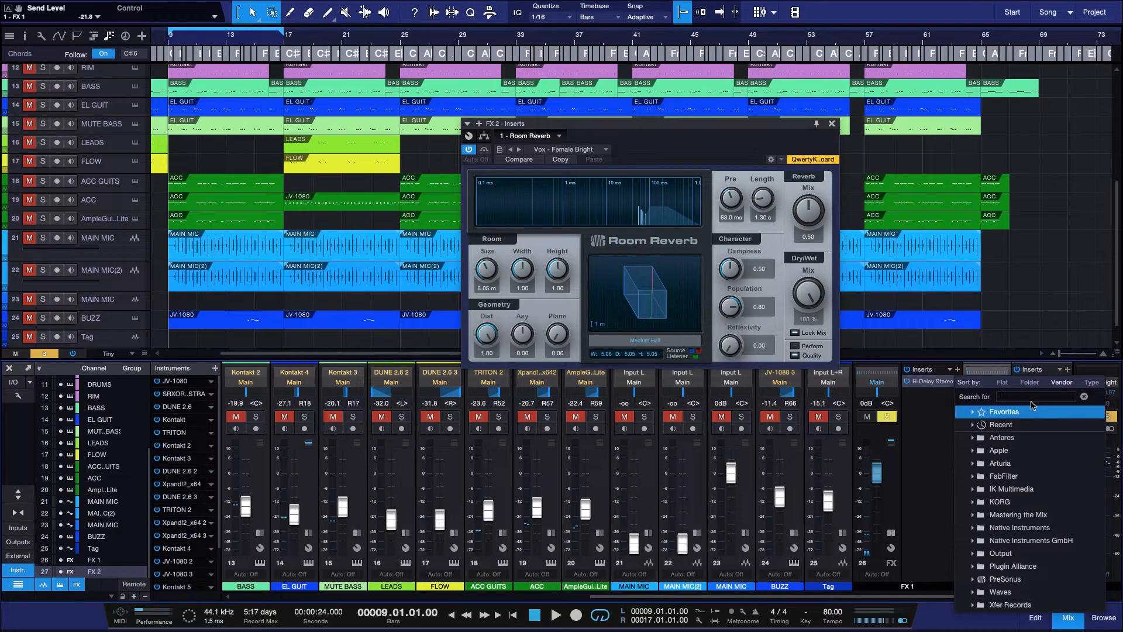
pyautogui.click(1035, 397)
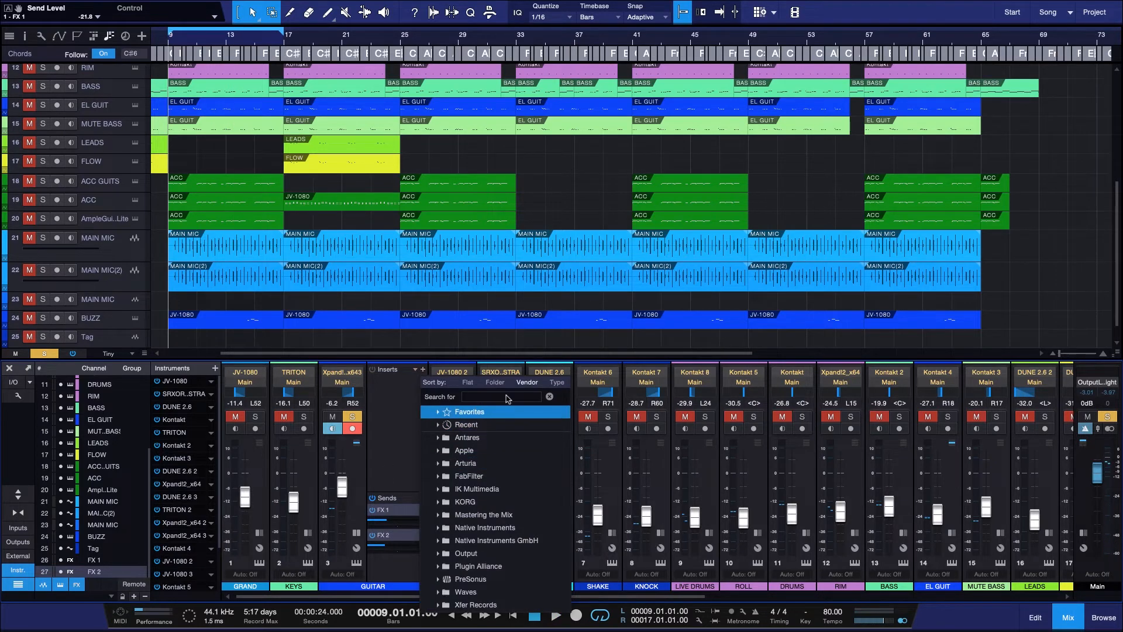
# Step: Insert Pro EQ found by searching 'eq', show the spectrum as FFT Curve, and enable the low-cut band
pyautogui.write('eq')
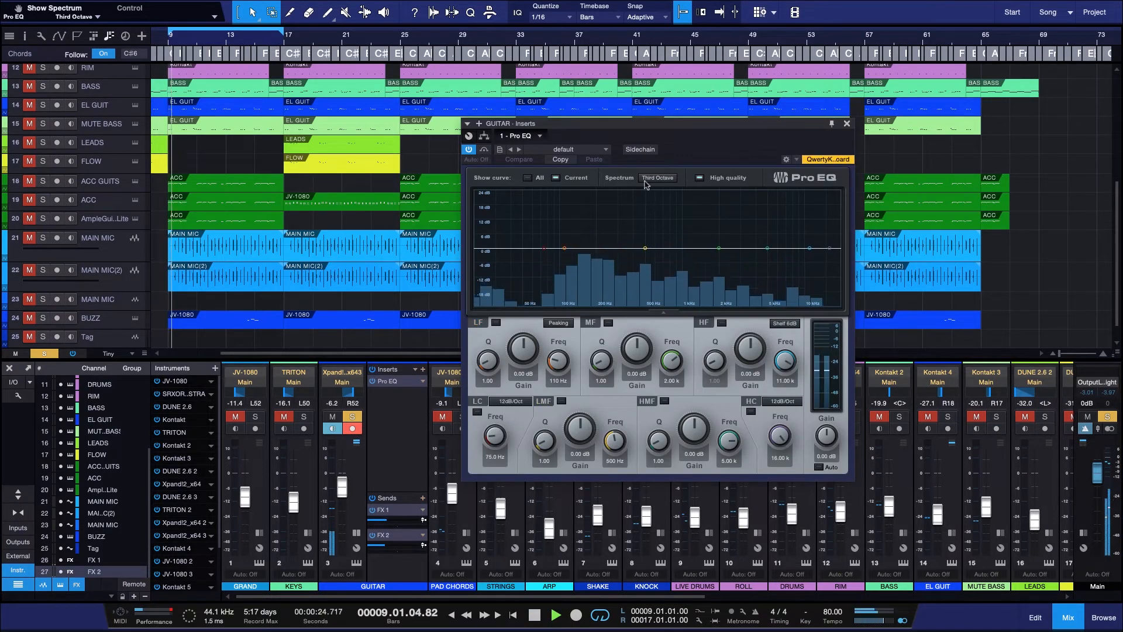
pyautogui.click(657, 178)
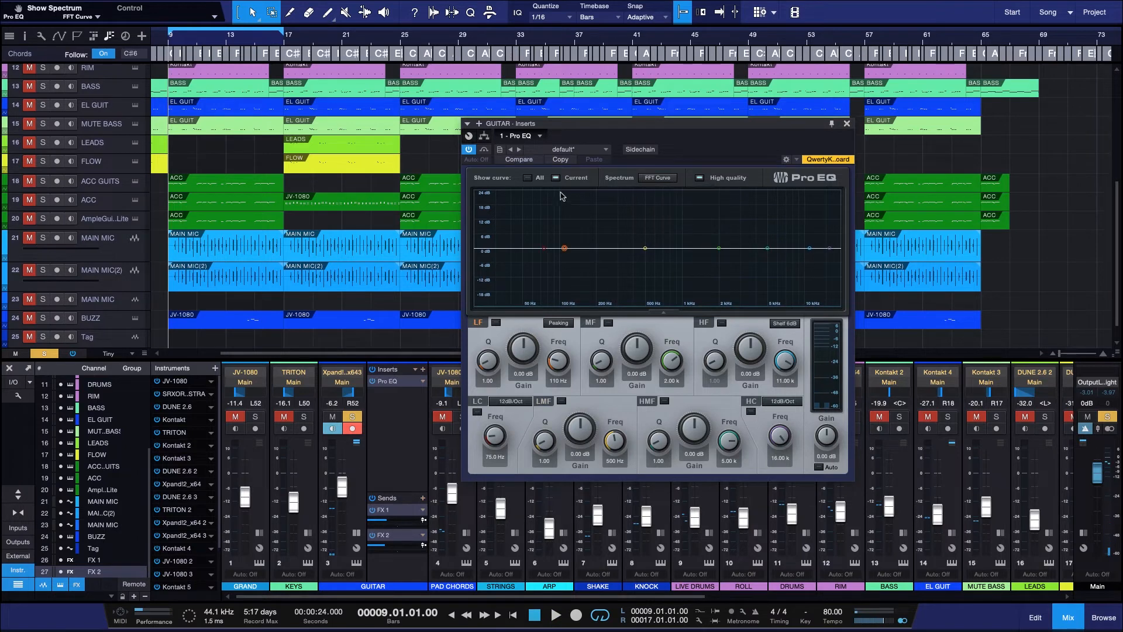
pyautogui.click(478, 401)
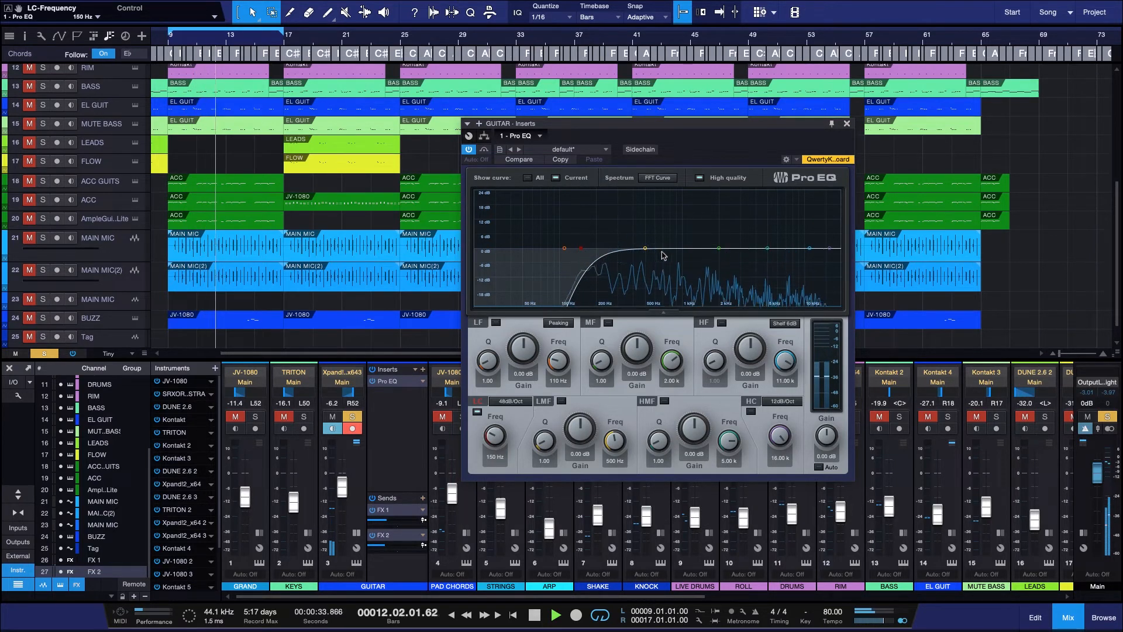
# Step: Boost and shape the Pro EQ's low-mid band near 519 Hz and high-mid band near 4.5 kHz
pyautogui.moveTo(644, 249); pyautogui.dragTo(646, 242)
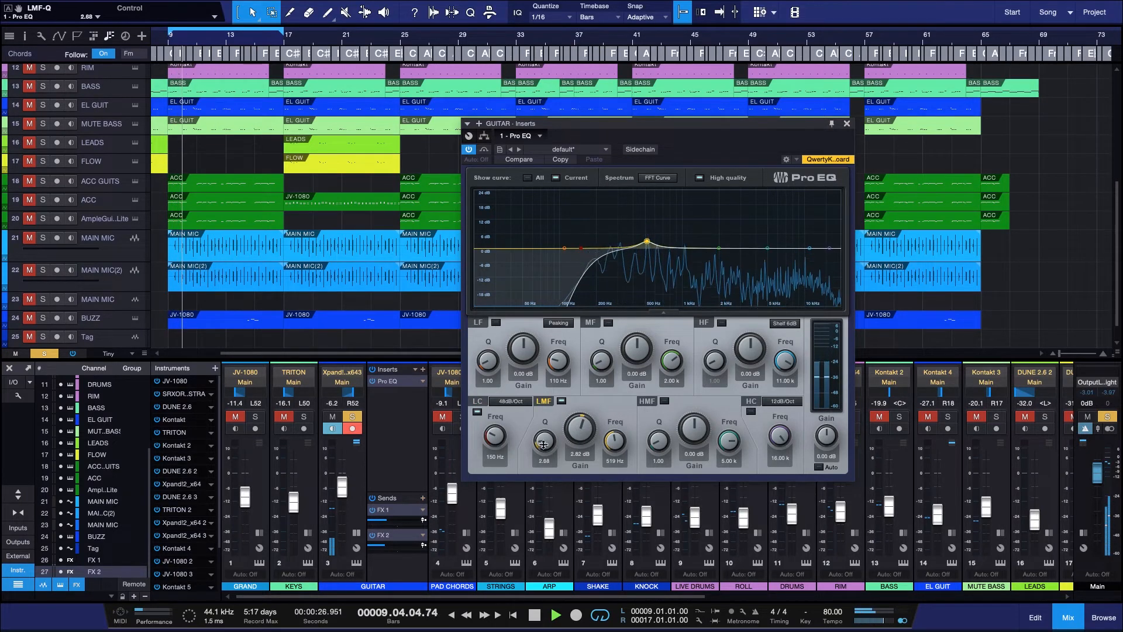
pyautogui.moveTo(543, 437); pyautogui.dragTo(551, 444)
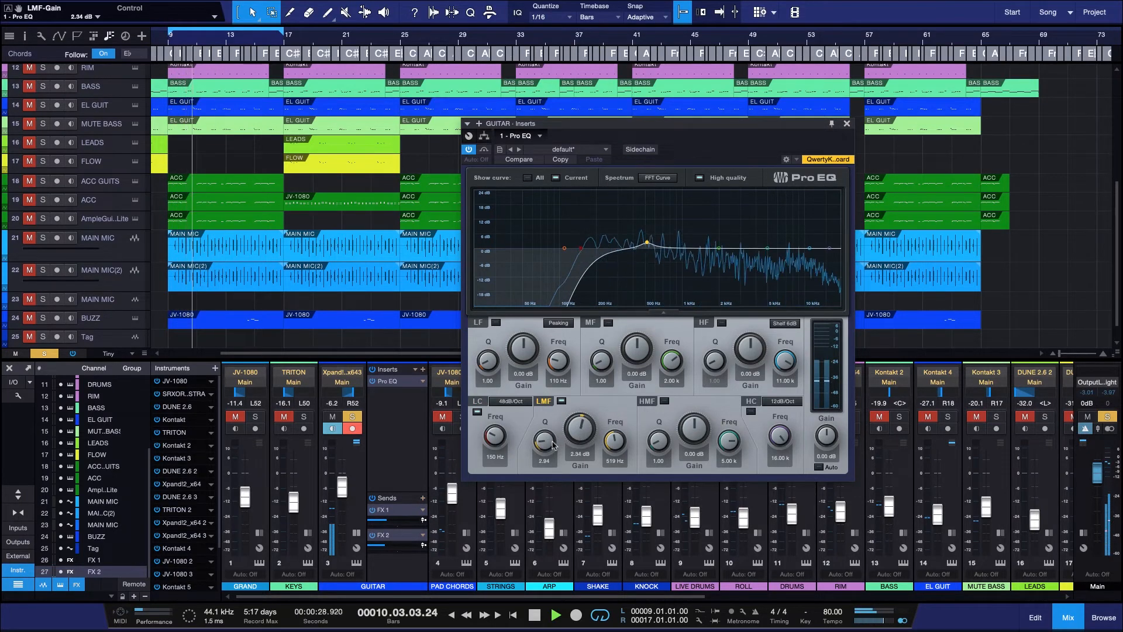
pyautogui.moveTo(580, 437); pyautogui.dragTo(580, 426)
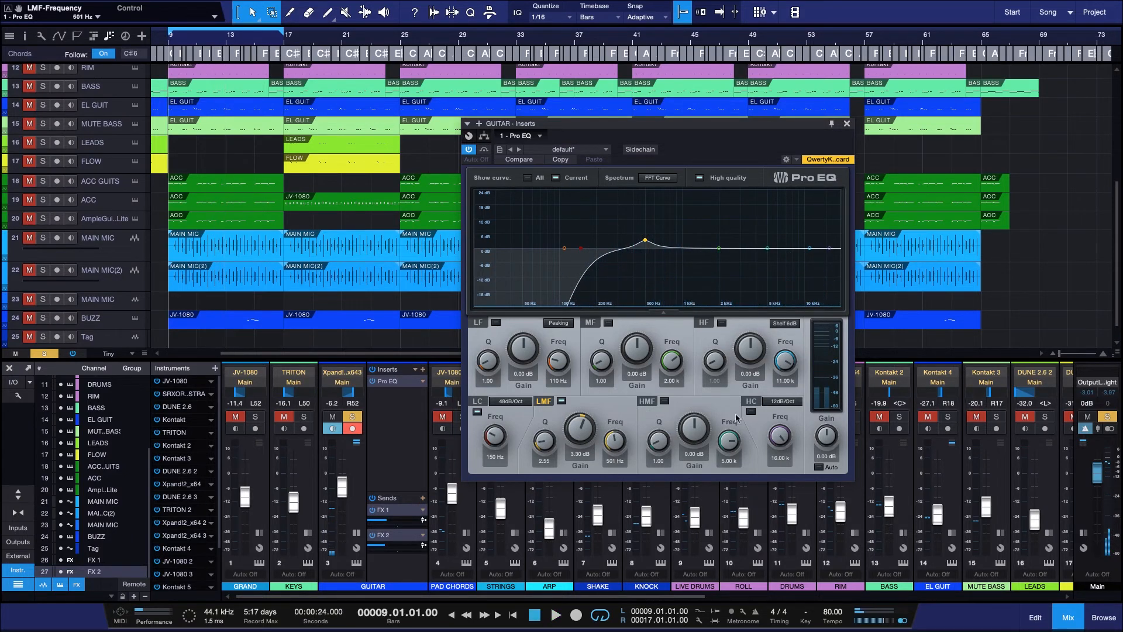
pyautogui.moveTo(692, 434); pyautogui.dragTo(692, 412)
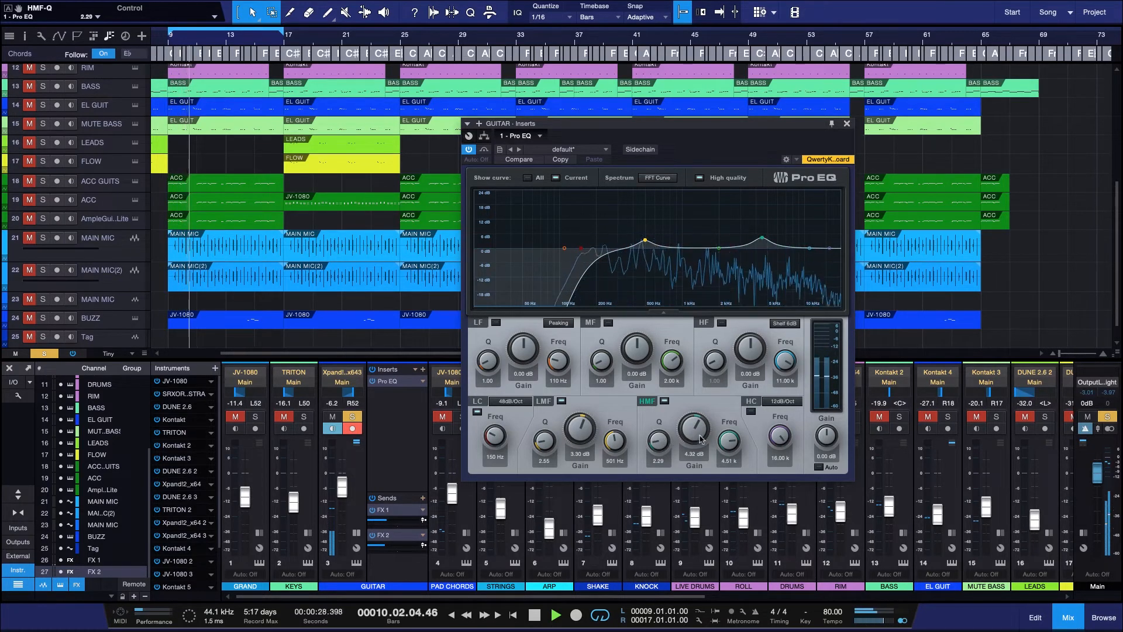
pyautogui.moveTo(693, 426); pyautogui.dragTo(727, 453)
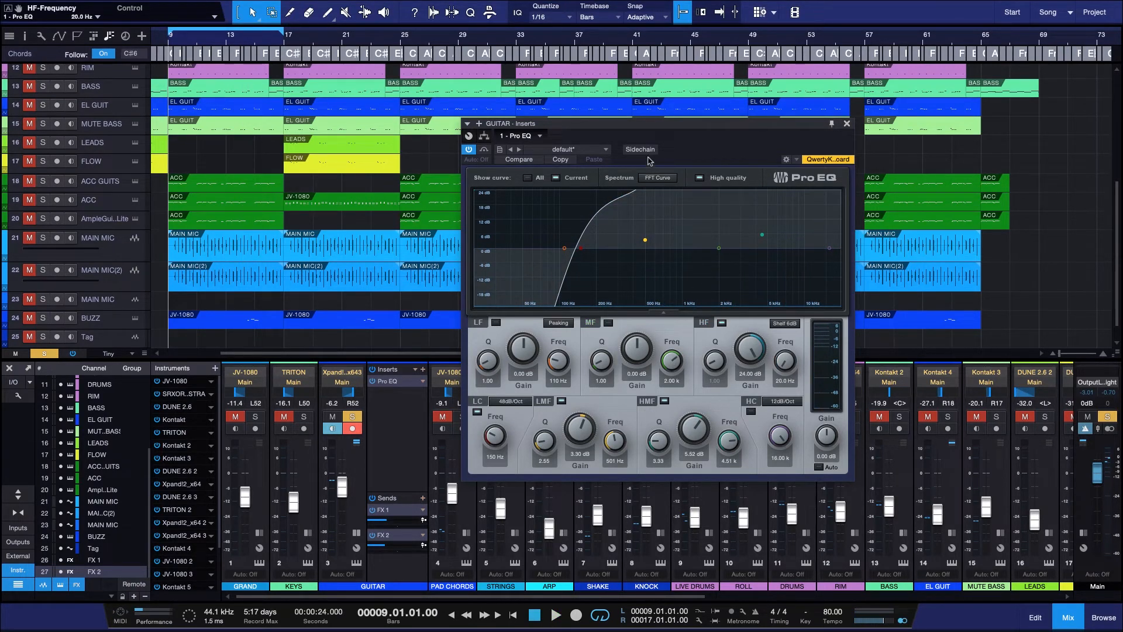
# Step: Switch on the low cut at about 150 Hz and add a narrow boost around 500 Hz
pyautogui.click(569, 150)
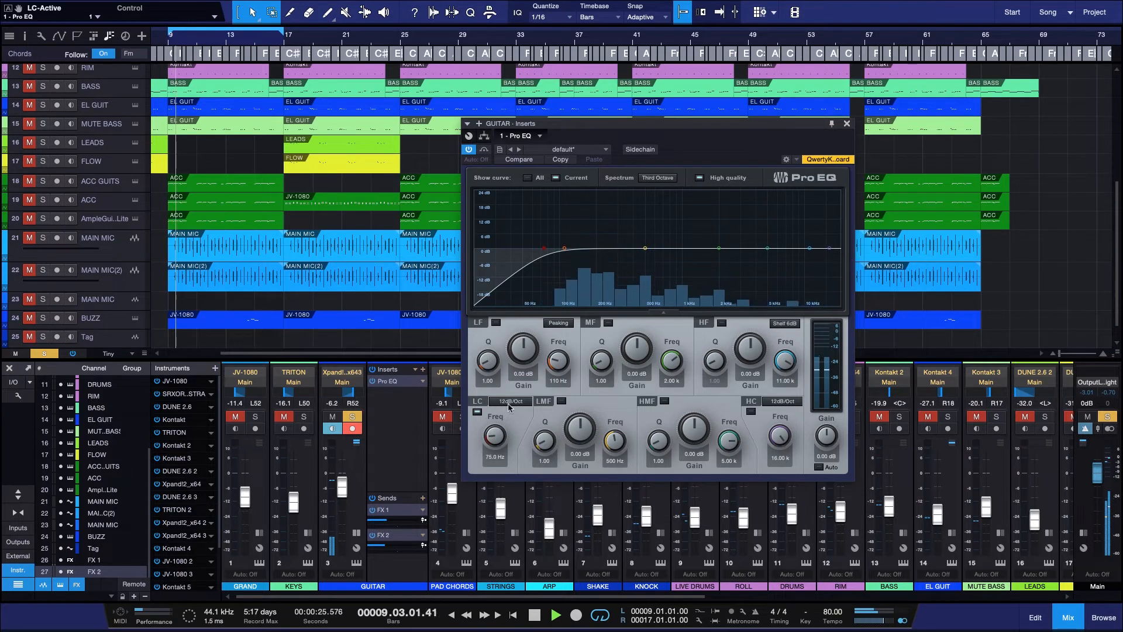
pyautogui.moveTo(494, 437); pyautogui.dragTo(495, 427)
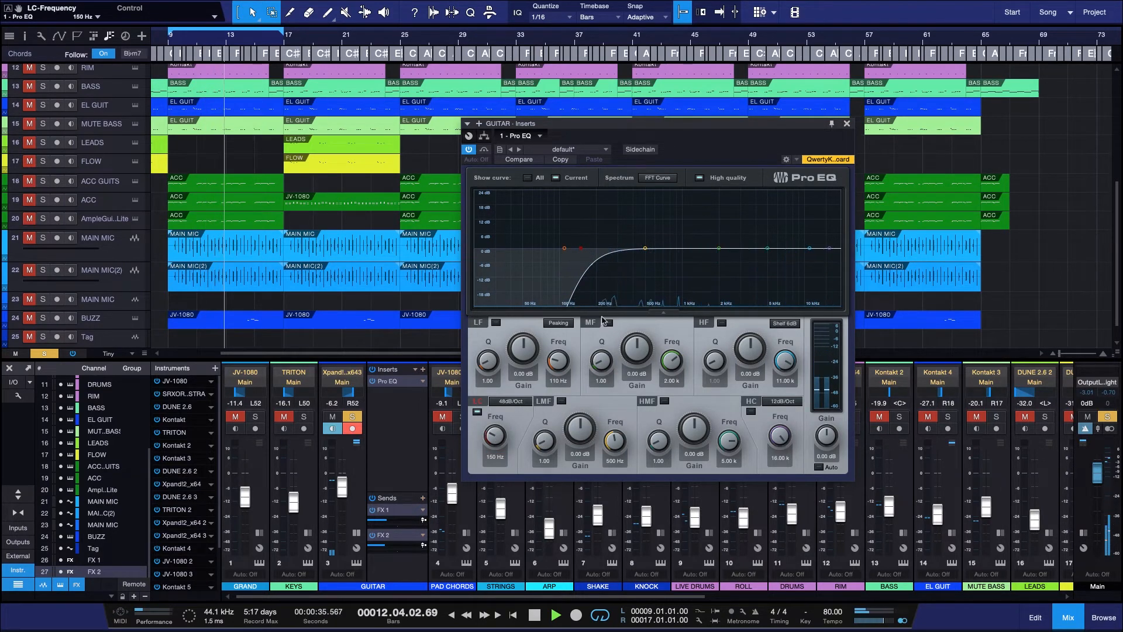
pyautogui.moveTo(644, 249); pyautogui.dragTo(645, 231)
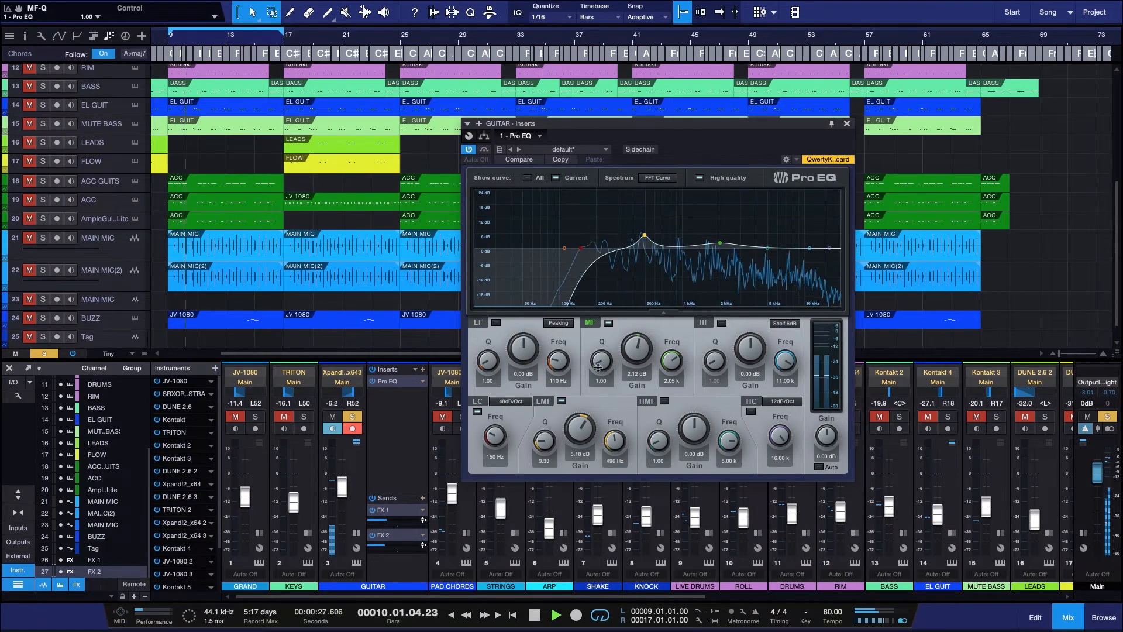
# Step: Boost the guitar EQ near 2 kHz and 7 kHz, re-enable it, and adjust the 490 Hz peak
pyautogui.moveTo(635, 356); pyautogui.dragTo(641, 360)
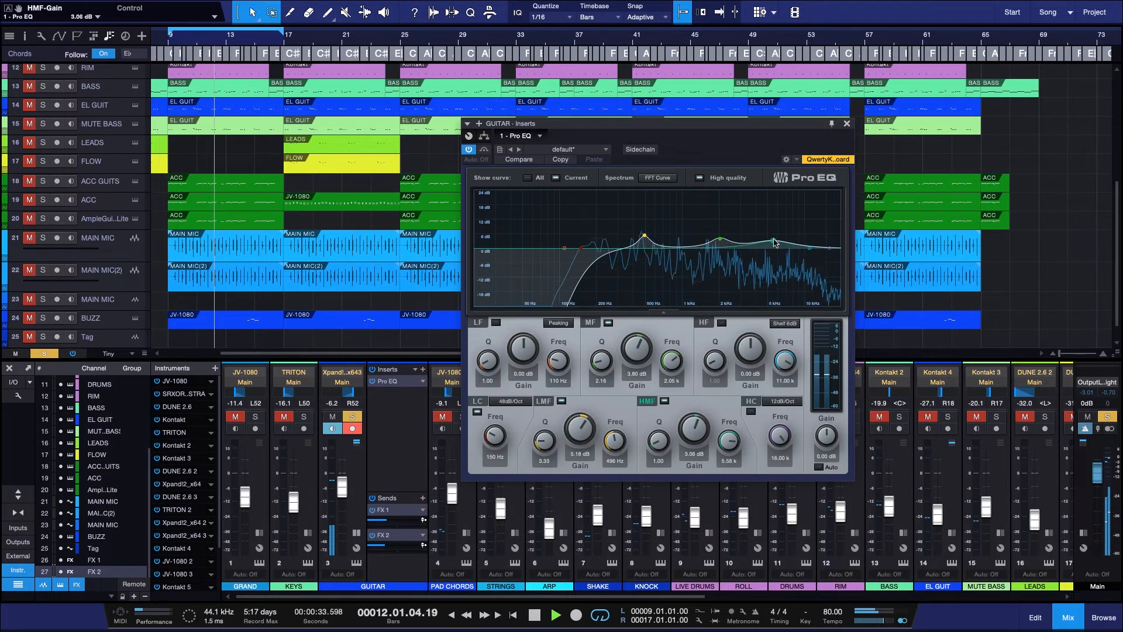
pyautogui.moveTo(774, 242); pyautogui.dragTo(785, 237)
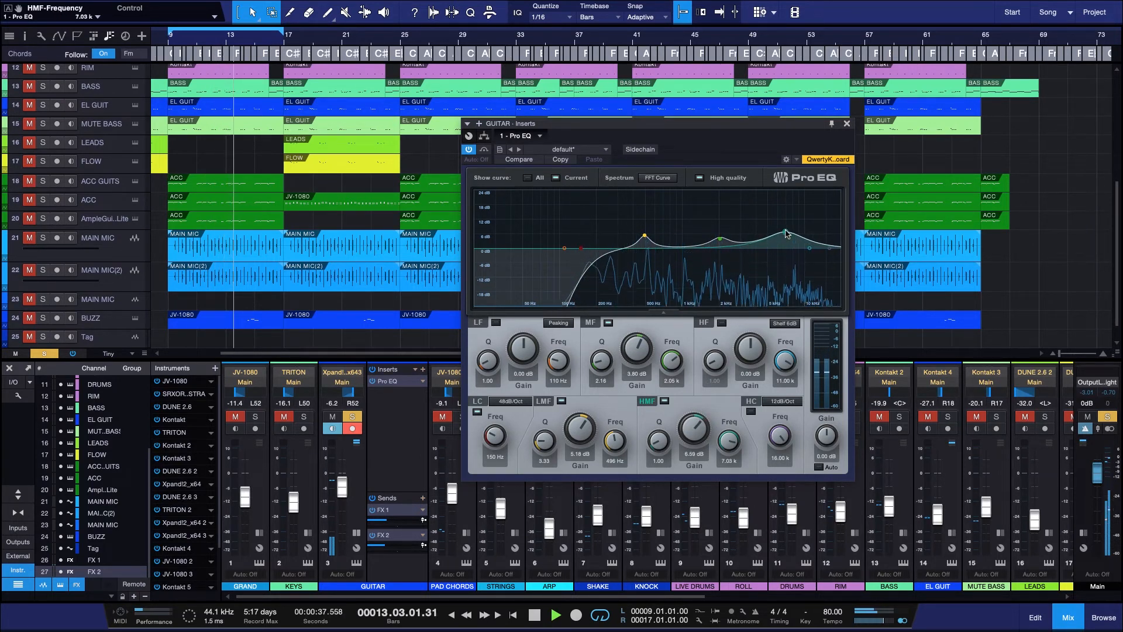
pyautogui.moveTo(695, 430); pyautogui.dragTo(695, 434)
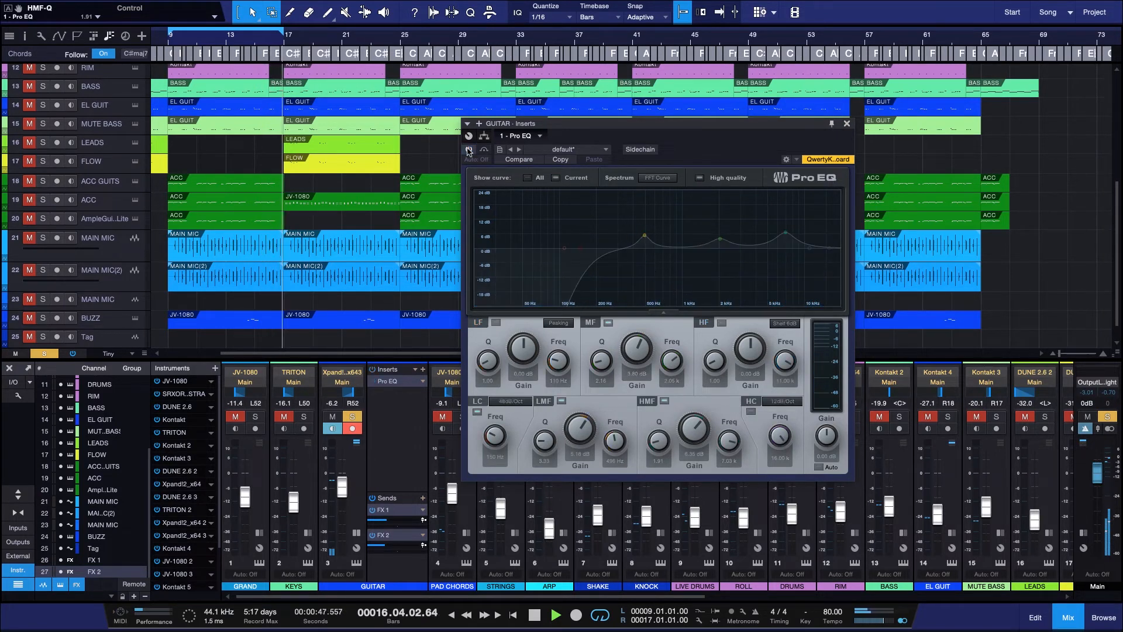
pyautogui.click(468, 150)
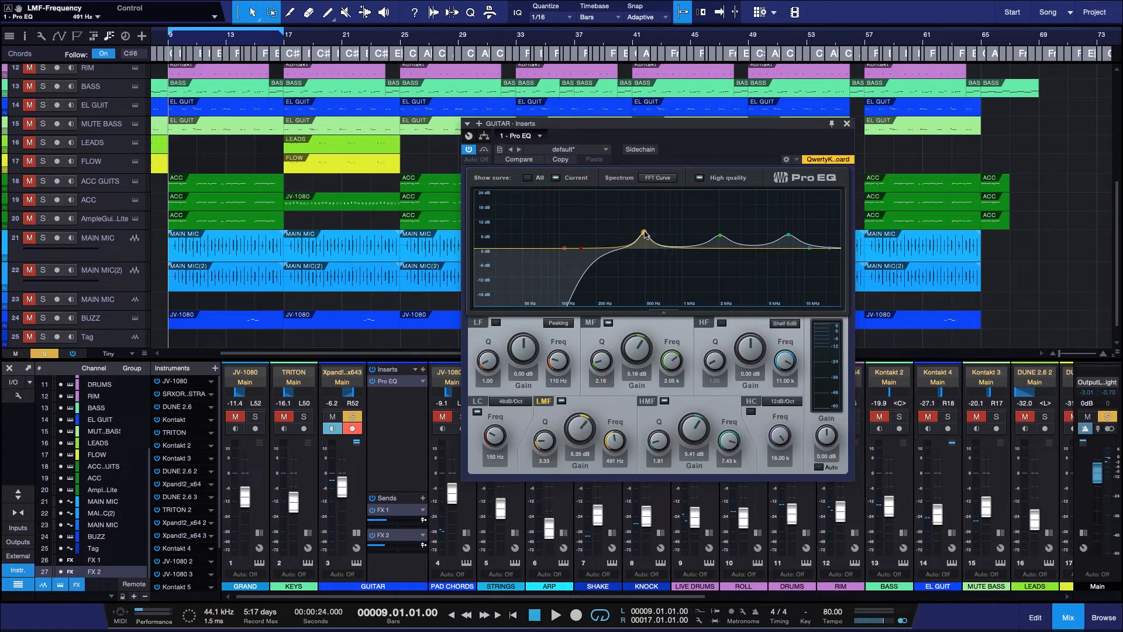
pyautogui.moveTo(643, 235); pyautogui.dragTo(645, 242)
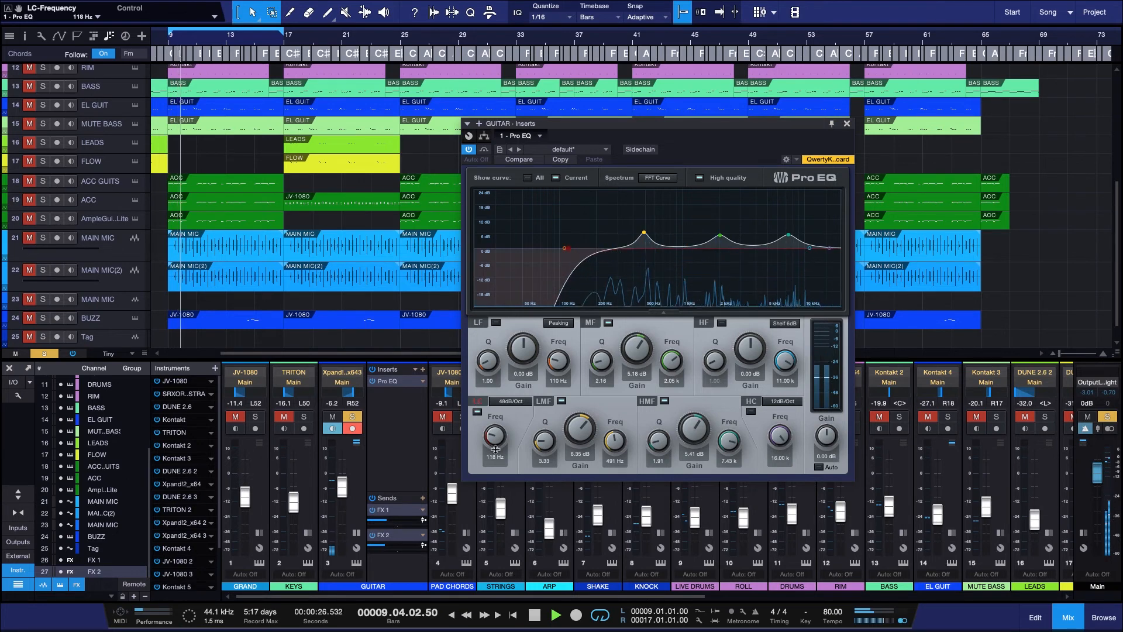
# Step: Raise the low cut to about 186 Hz and enable a 24 dB/oct high cut
pyautogui.moveTo(494, 437); pyautogui.dragTo(501, 426)
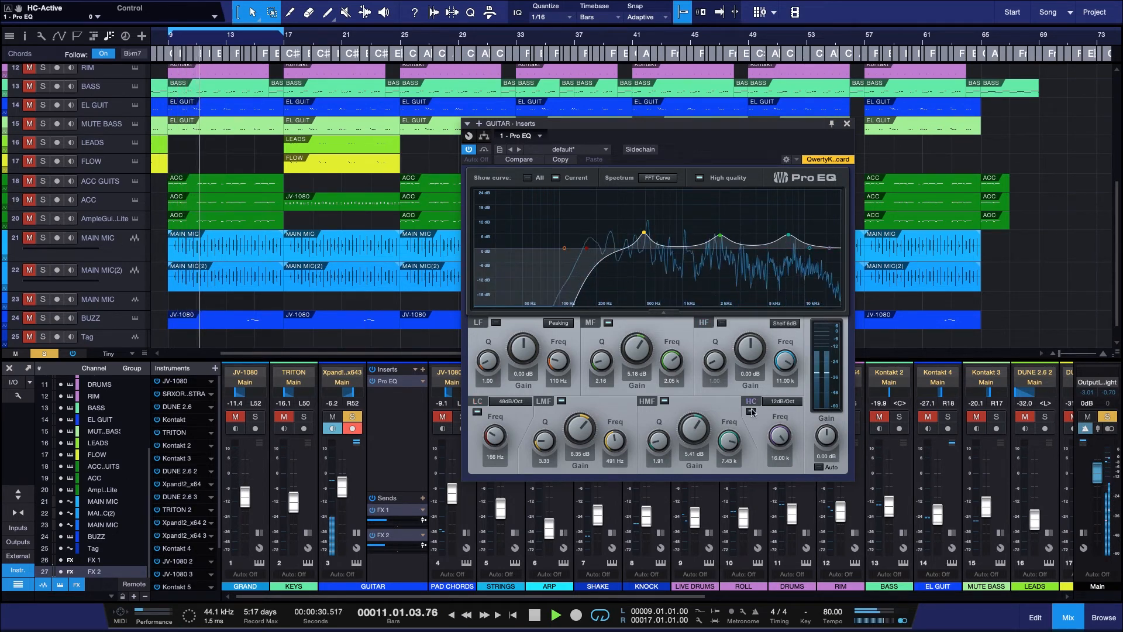
pyautogui.click(782, 401)
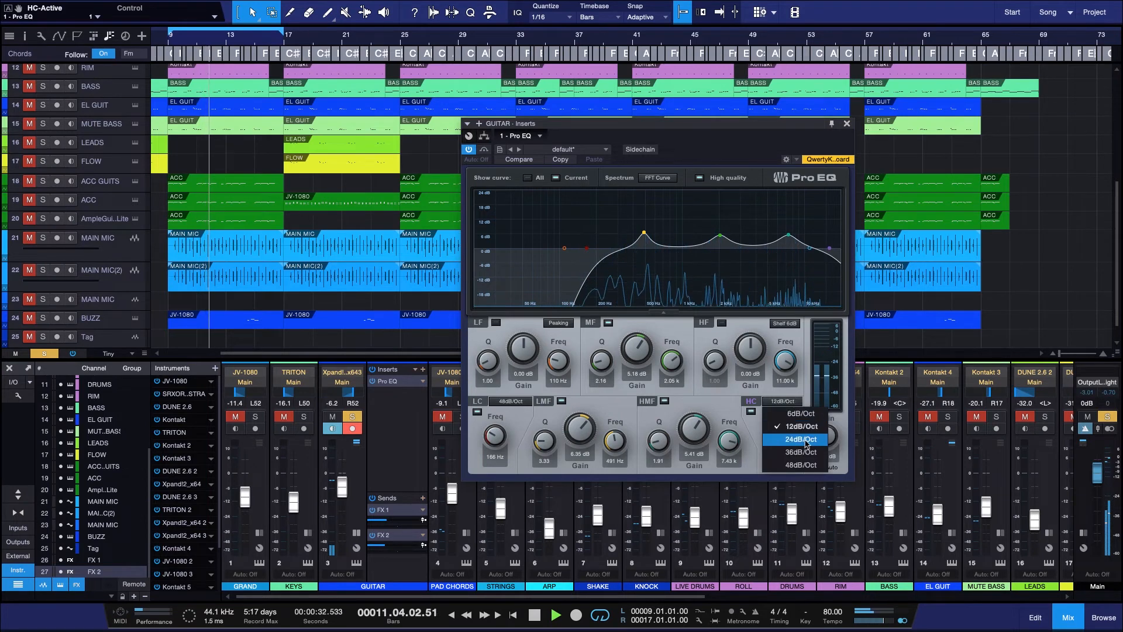
pyautogui.click(797, 438)
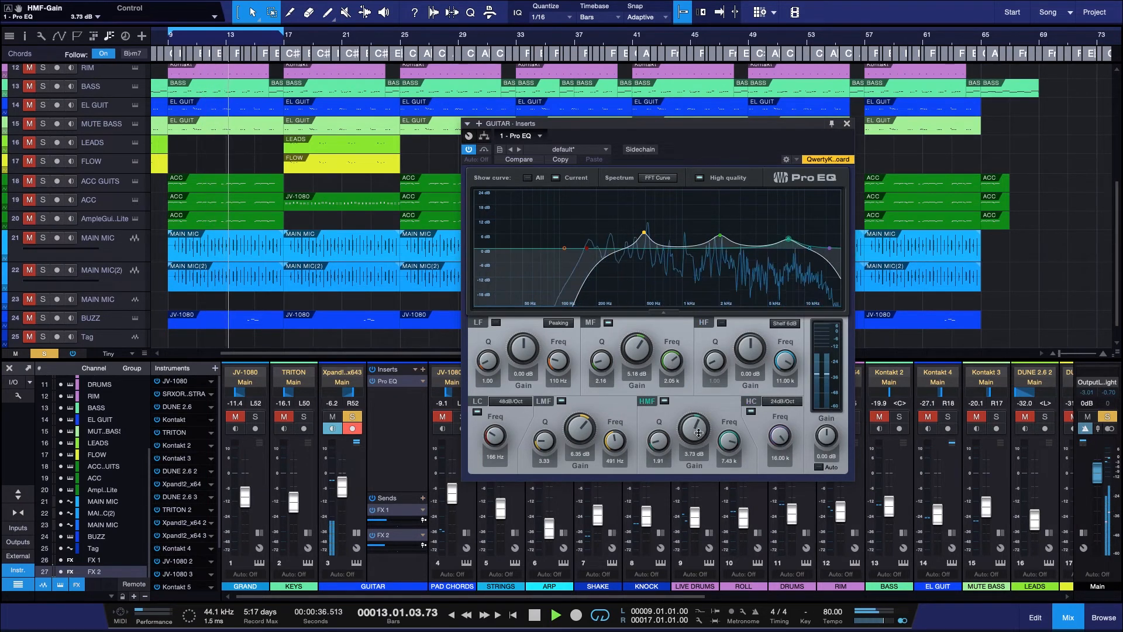
# Step: Narrow the high-mid peak, shift it to about 7.7 kHz, and raise its boost slightly
pyautogui.moveTo(658, 435); pyautogui.dragTo(657, 427)
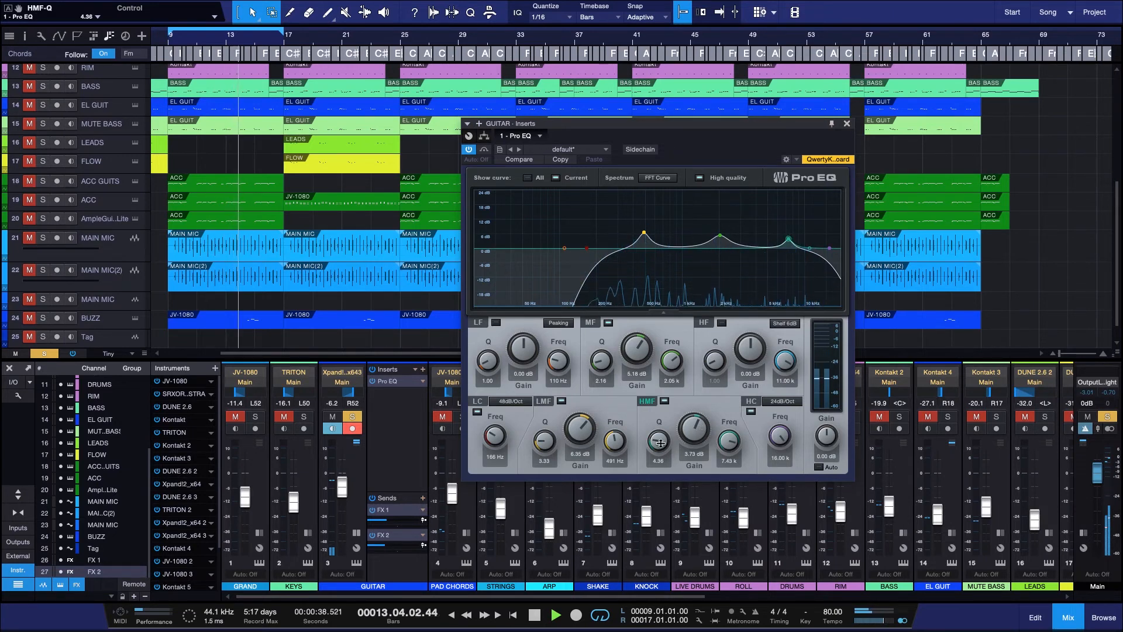
pyautogui.moveTo(730, 435); pyautogui.dragTo(731, 448)
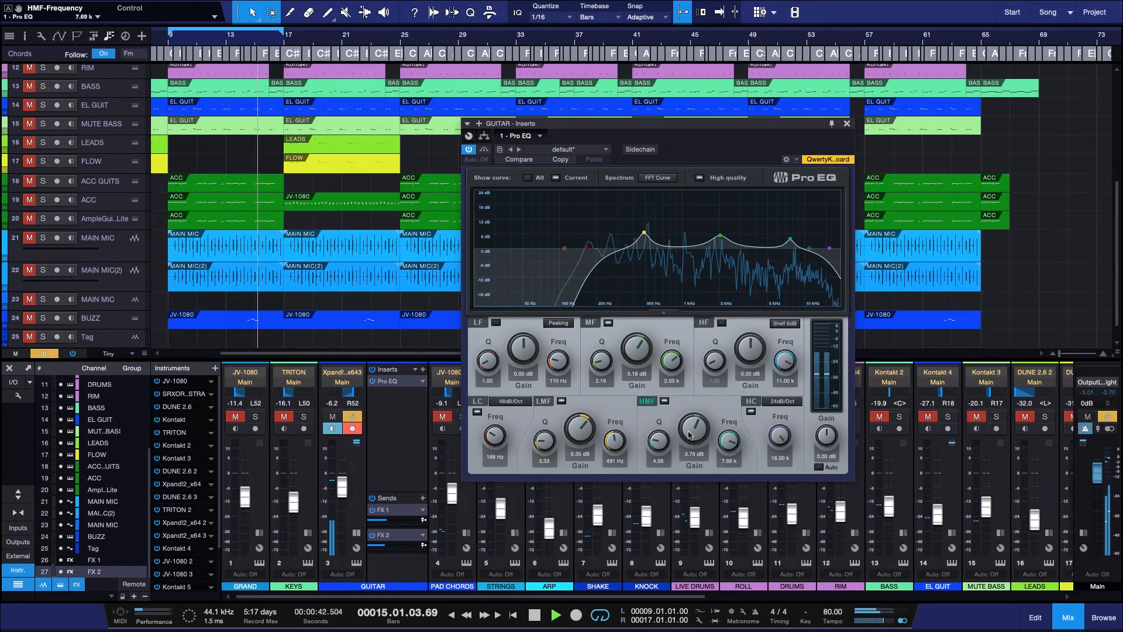
pyautogui.moveTo(693, 429); pyautogui.dragTo(693, 401)
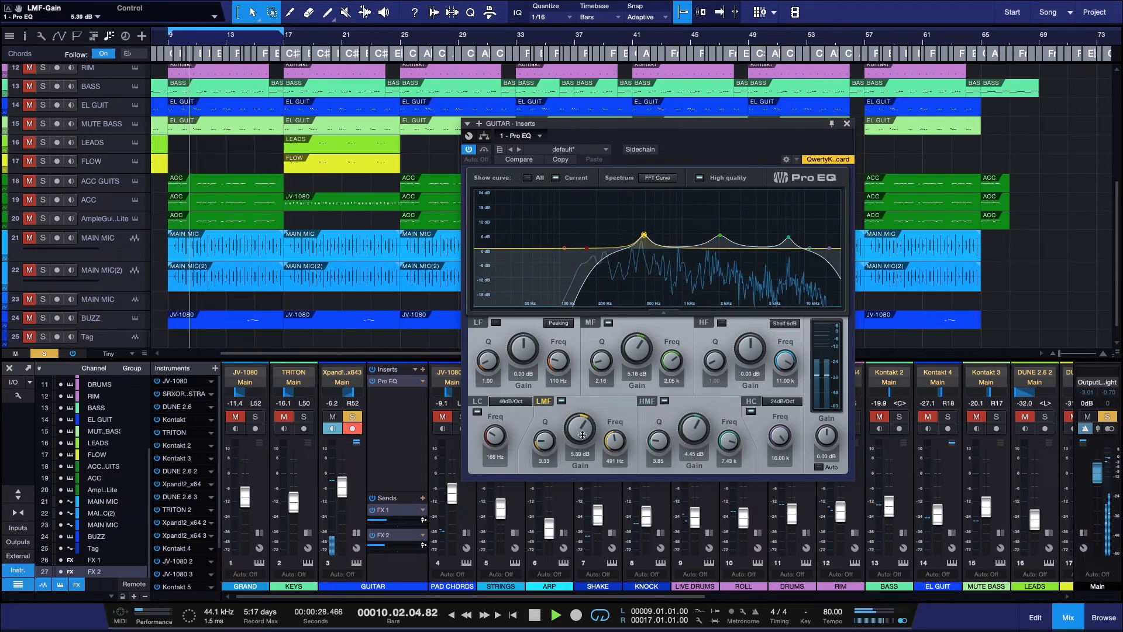
# Step: Sweep a narrow low-mid boost, set a -3 dB cut at 545 Hz, and move the mid boost to 1.75 kHz
pyautogui.moveTo(581, 436); pyautogui.dragTo(580, 409)
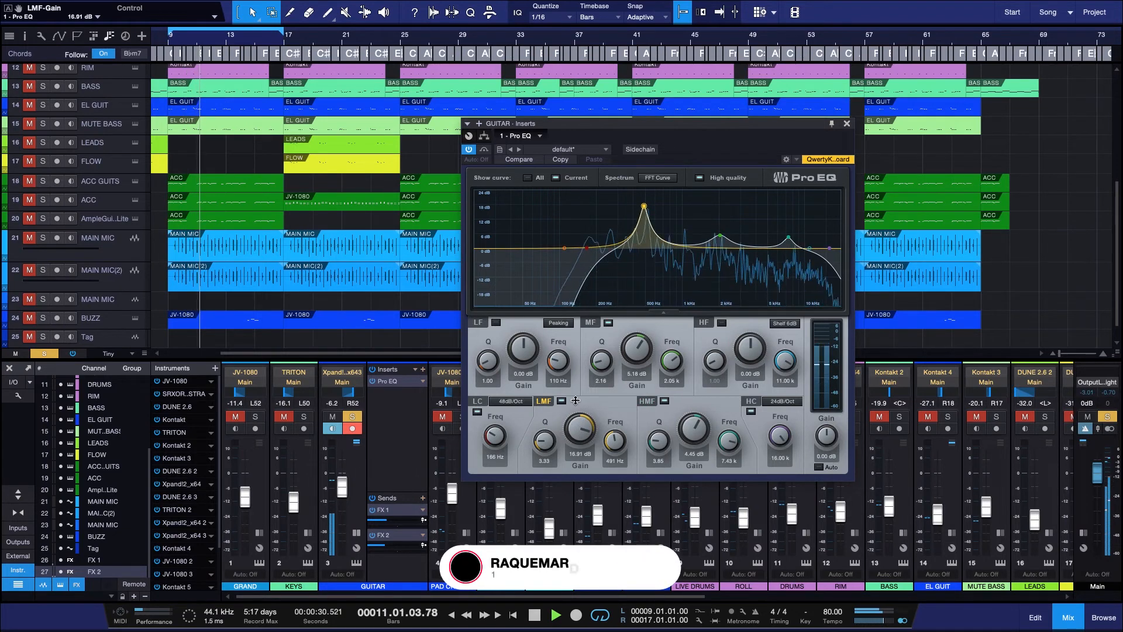
pyautogui.moveTo(543, 438); pyautogui.dragTo(543, 459)
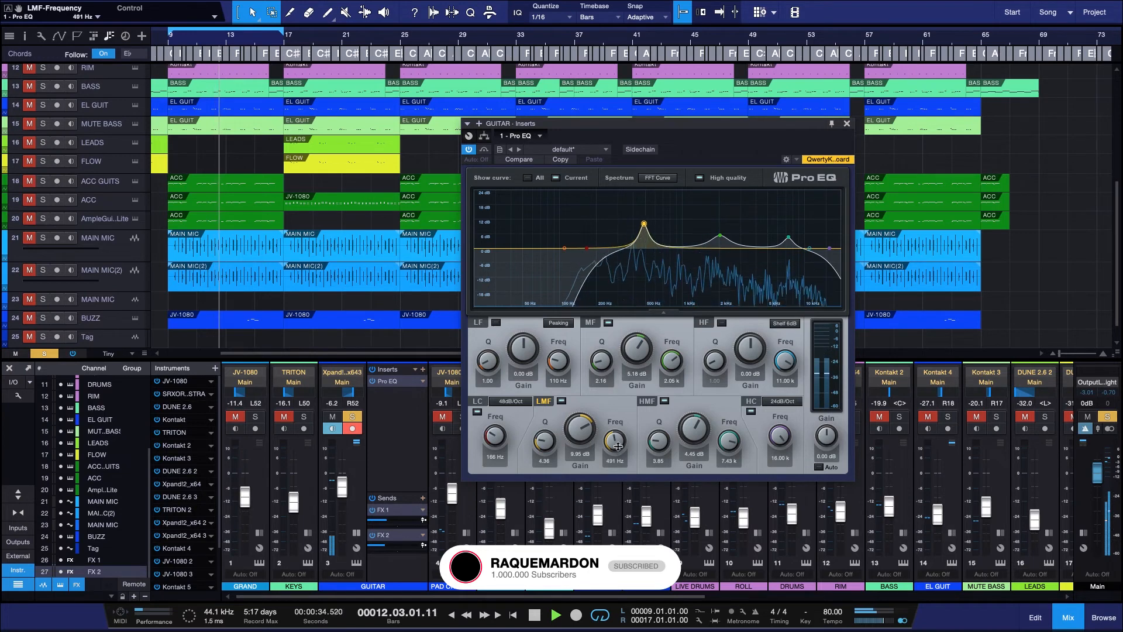
pyautogui.moveTo(615, 437); pyautogui.dragTo(618, 422)
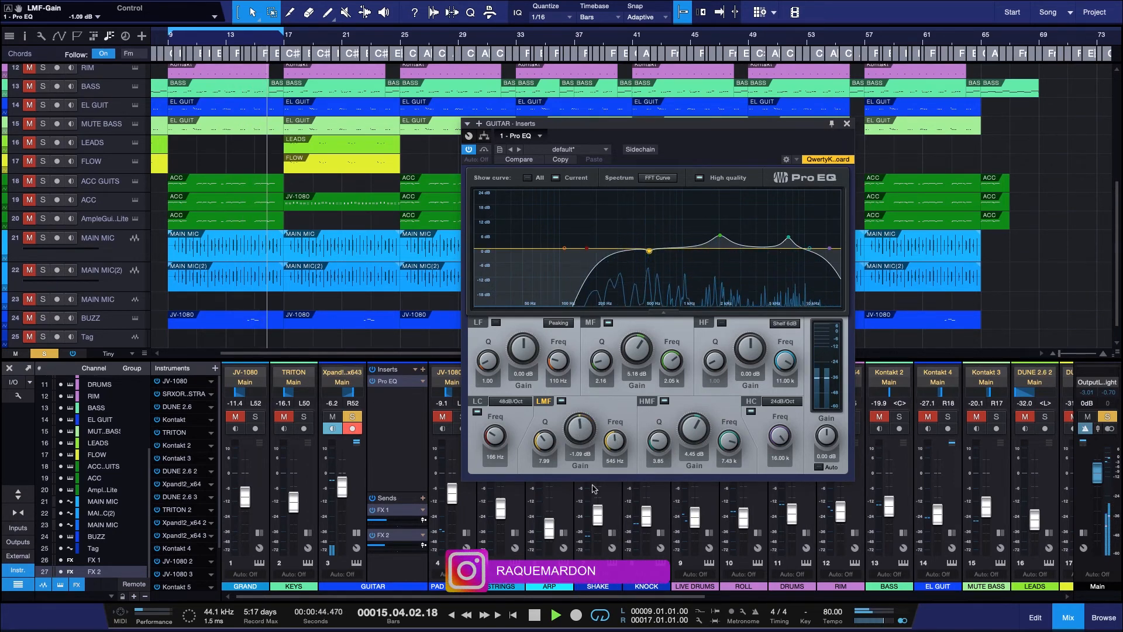
pyautogui.moveTo(578, 438); pyautogui.dragTo(546, 446)
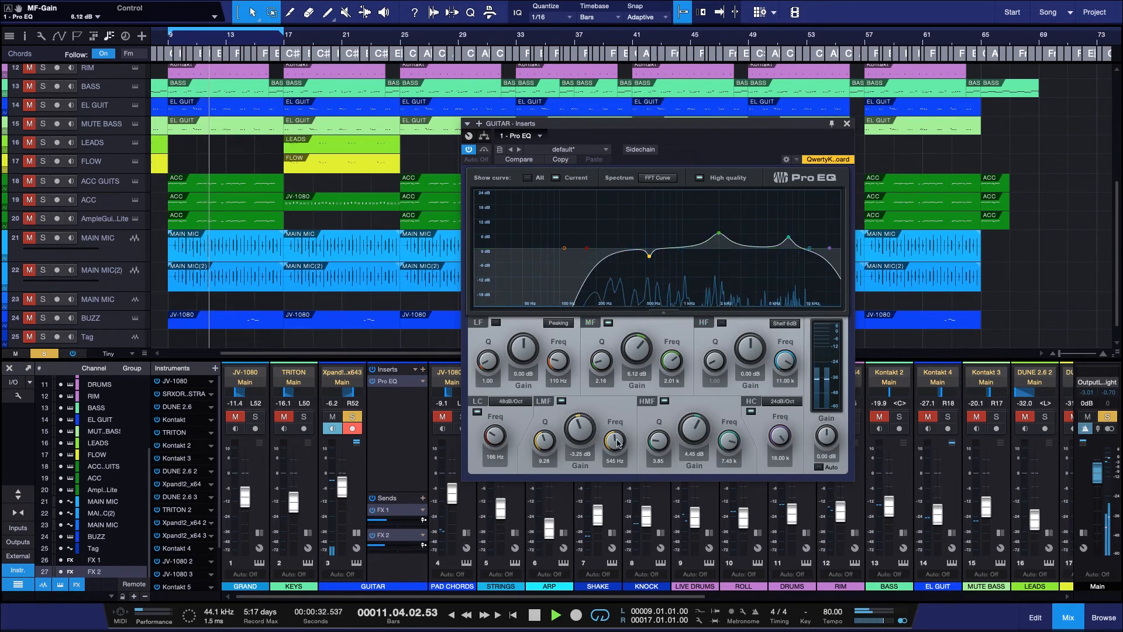
pyautogui.moveTo(602, 355); pyautogui.dragTo(605, 365)
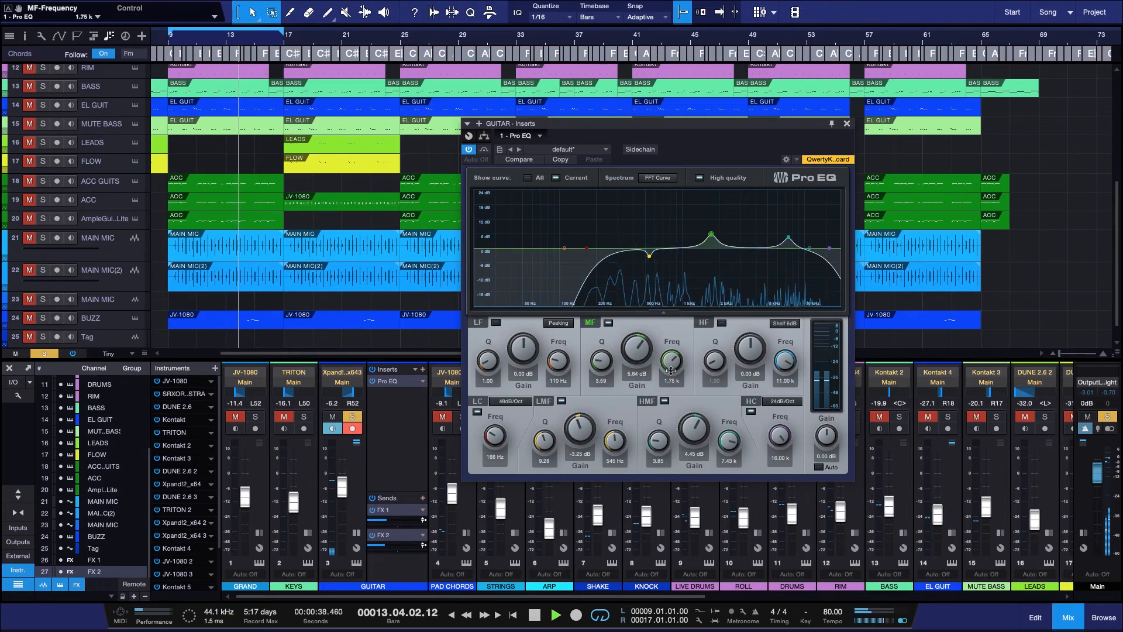
pyautogui.moveTo(671, 358); pyautogui.dragTo(671, 365)
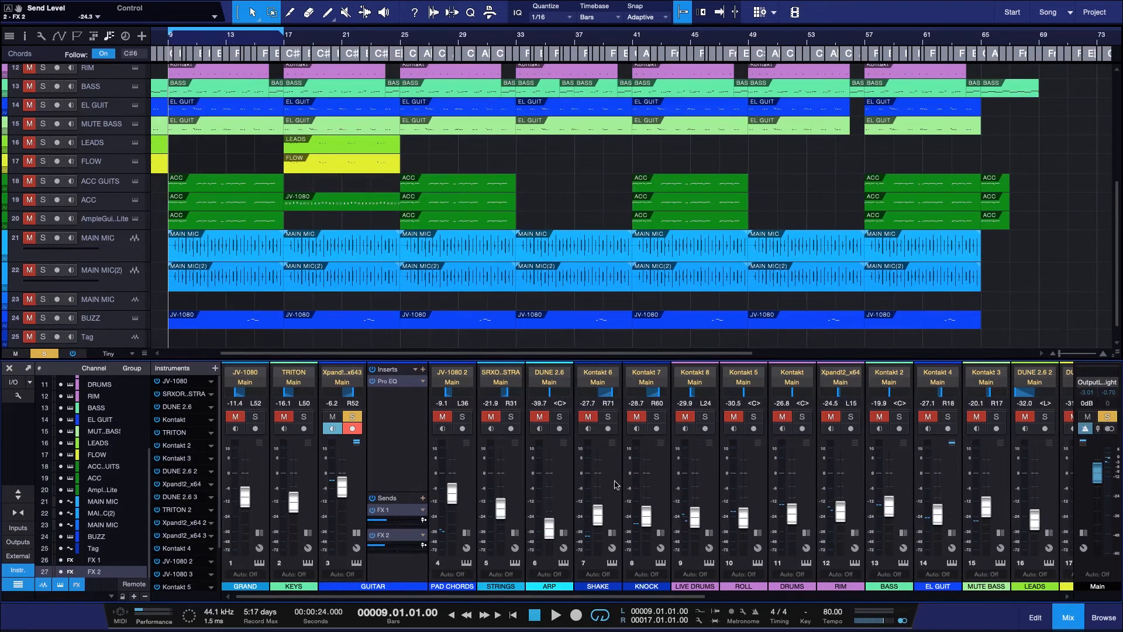
# Step: Close the Pro EQ window and pull the guitar fader down to about -8 dB
pyautogui.click(704, 417)
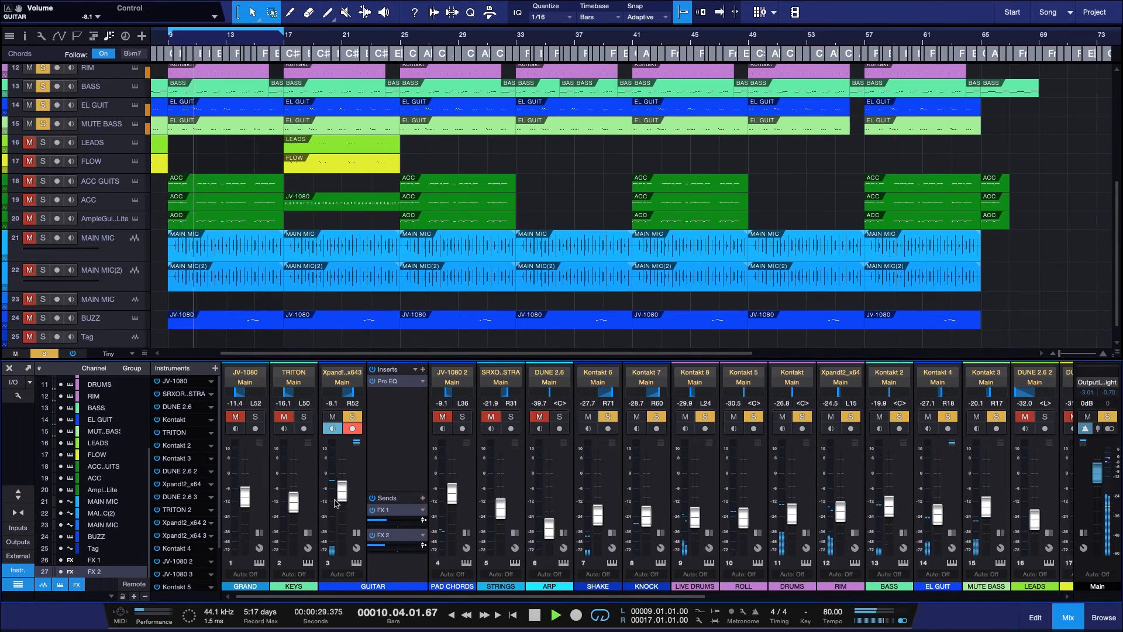
pyautogui.moveTo(341, 487); pyautogui.dragTo(342, 498)
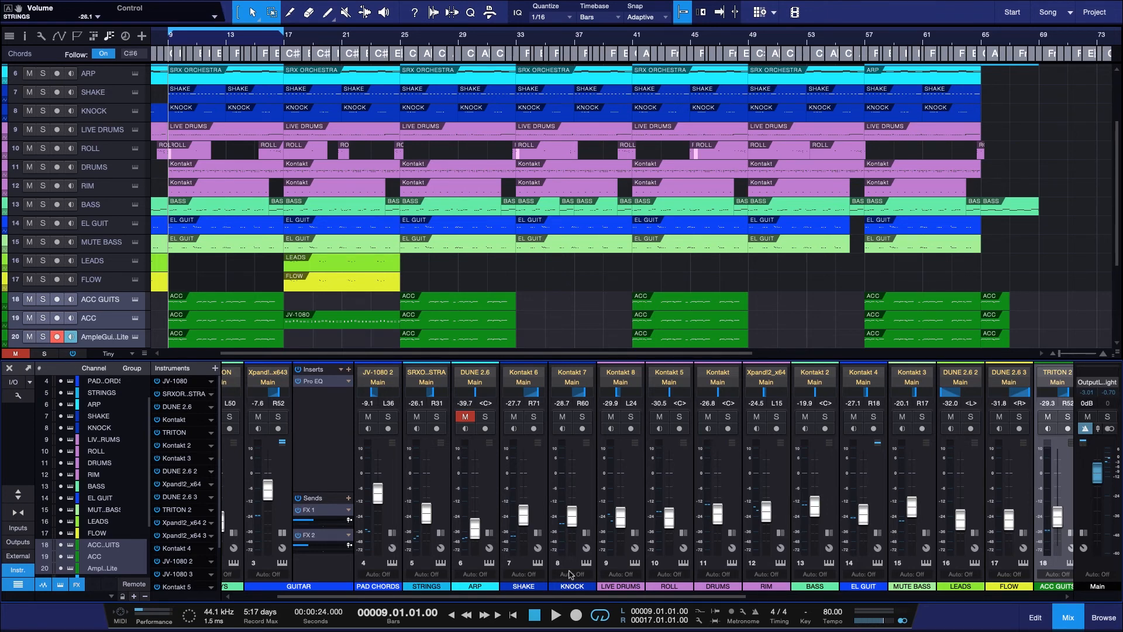
pyautogui.moveTo(574, 566)
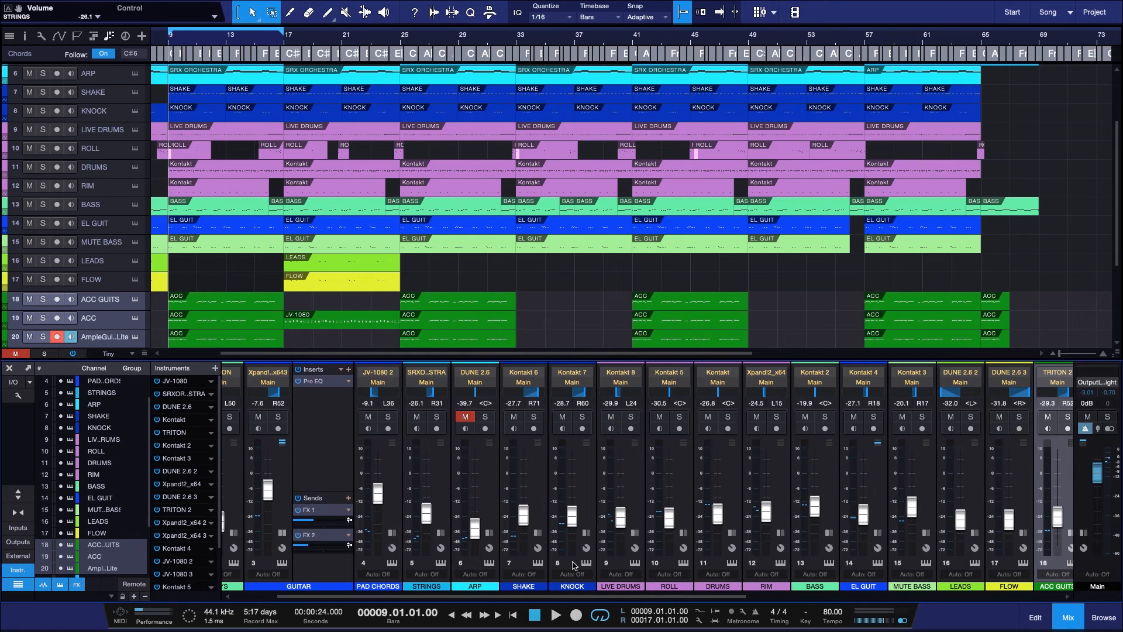